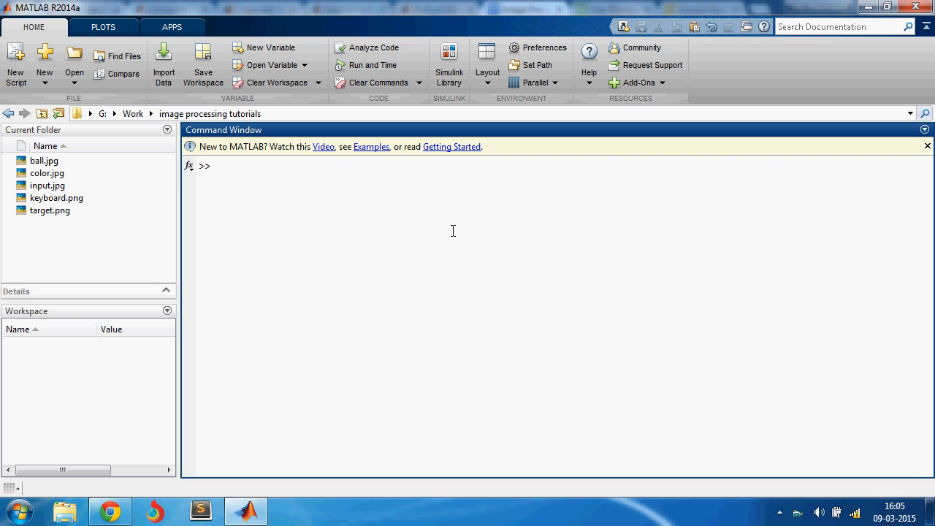
Load input.jpg into variable a with imread and display it.
text(a = imr)
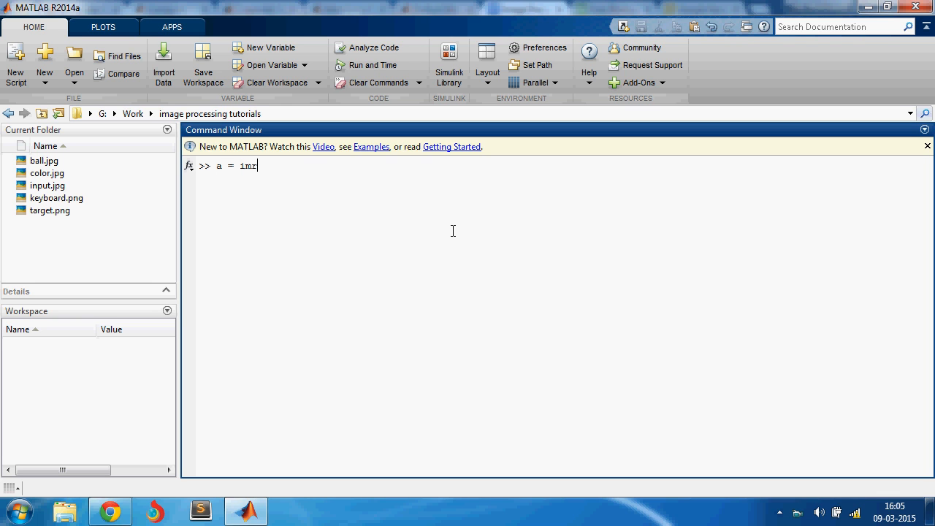
text(ead()
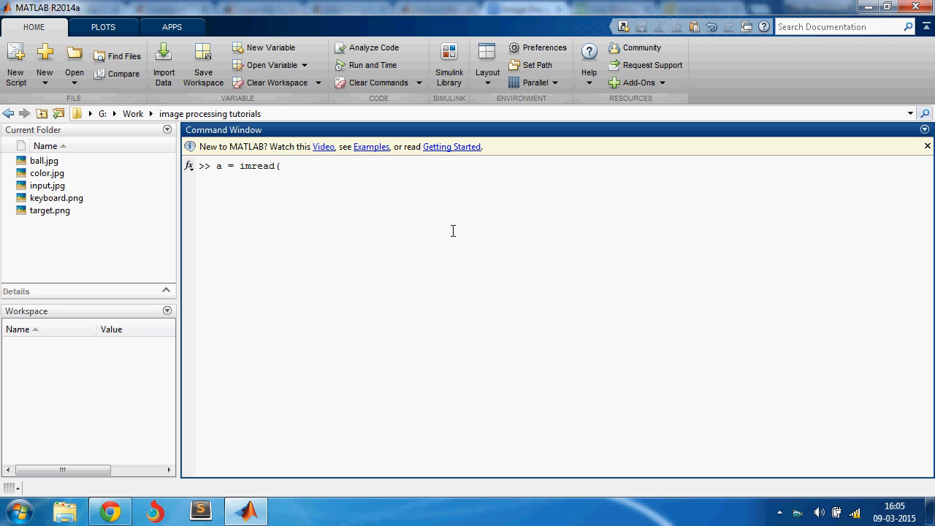
text('input.jpg');)
text(ims)
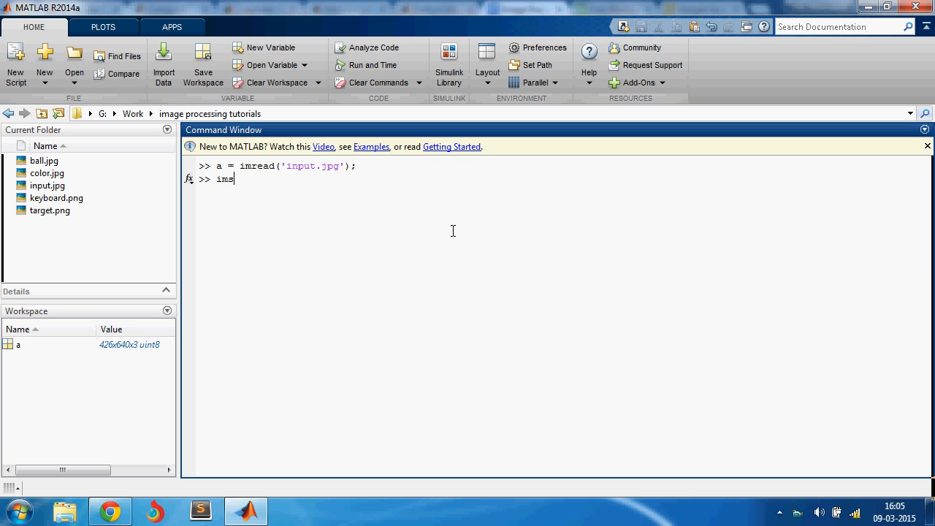
key(Return)
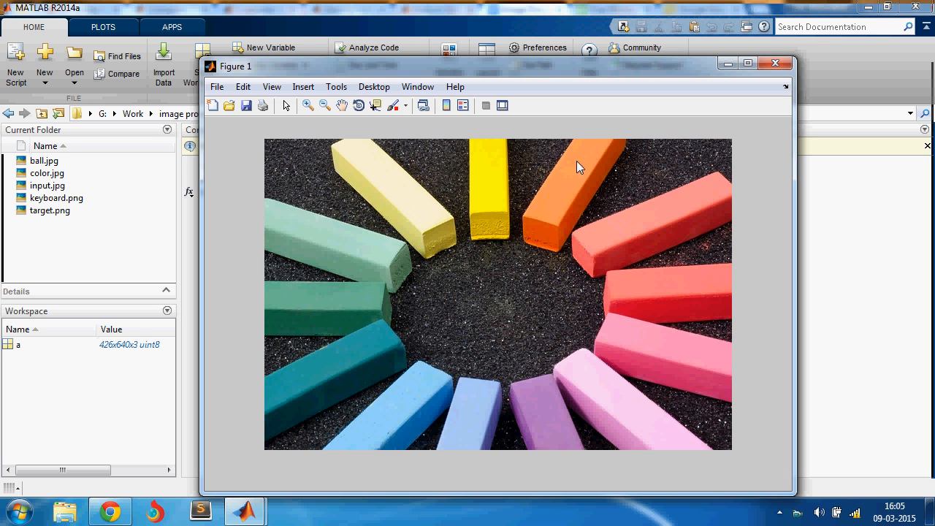
mouse_move(508, 168)
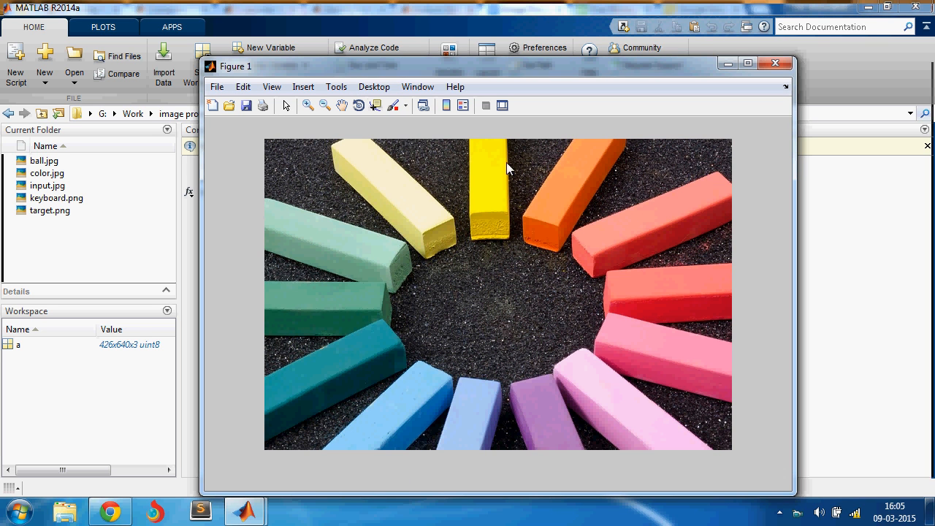
Read a yellow chalk pixel's RGB (255,249,1) with the Data Cursor, then close the figure.
click(376, 105)
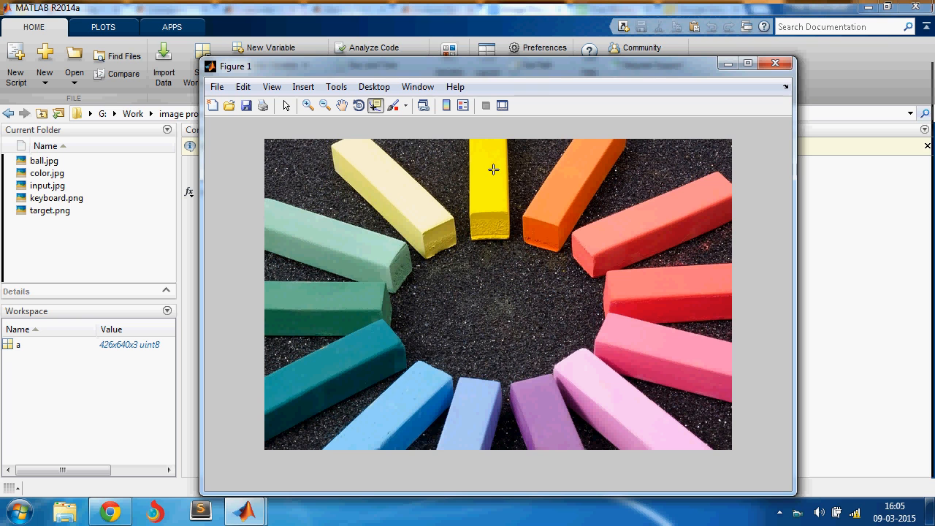
click(493, 168)
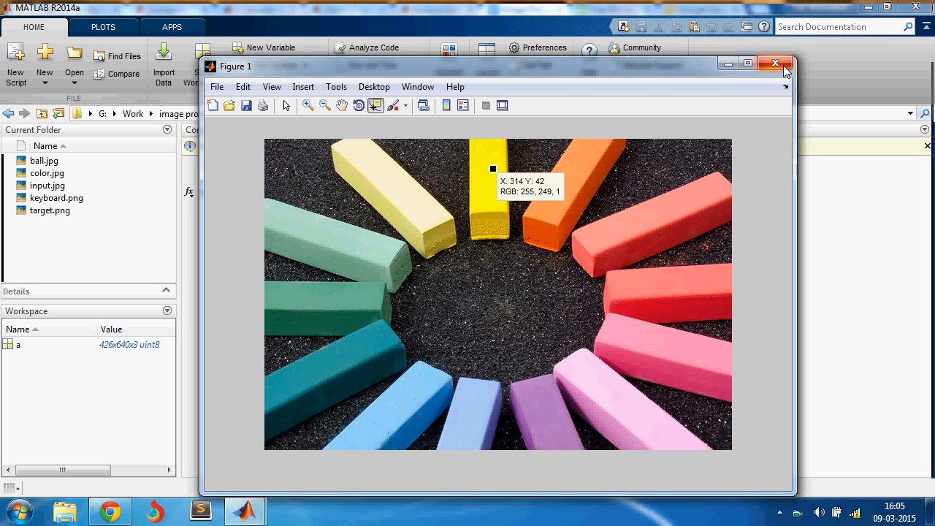
mouse_move(776, 63)
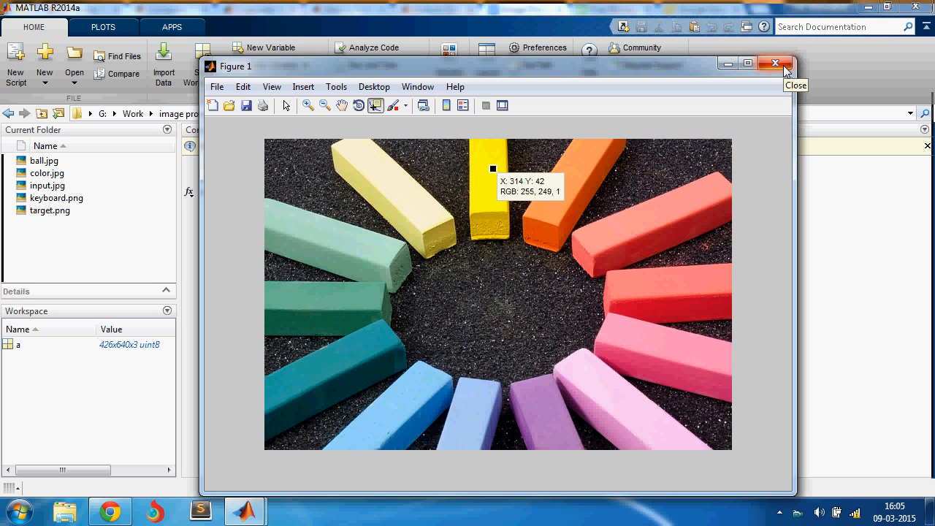
click(774, 63)
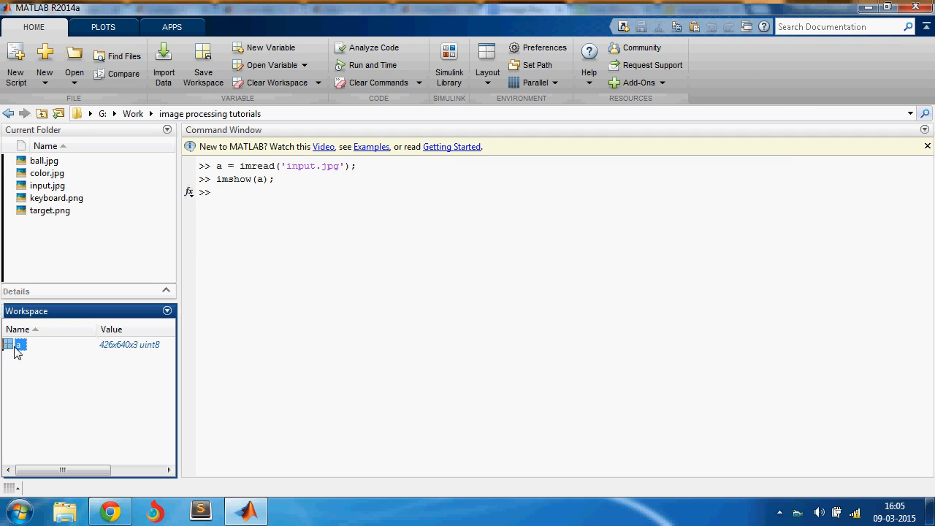
Split a into red, green and blue channel variables and display the red channel.
click(388, 206)
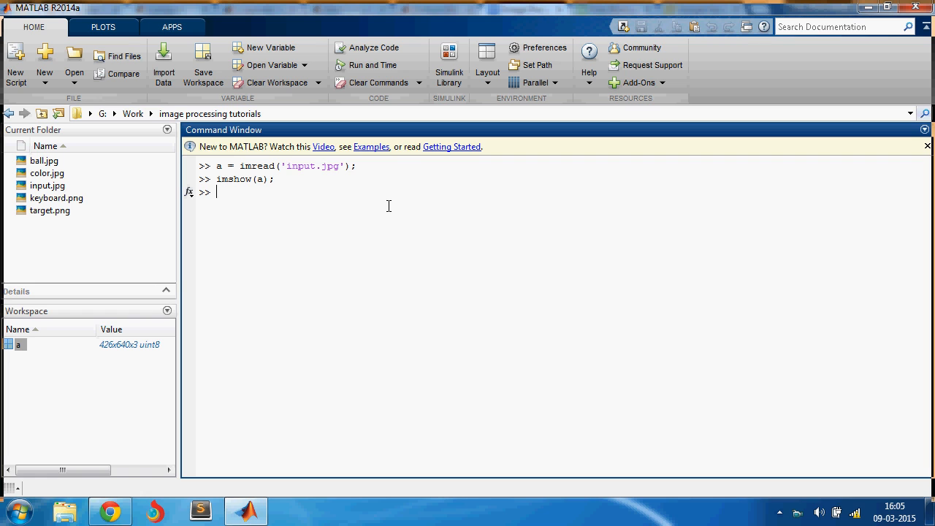
text(red = a()
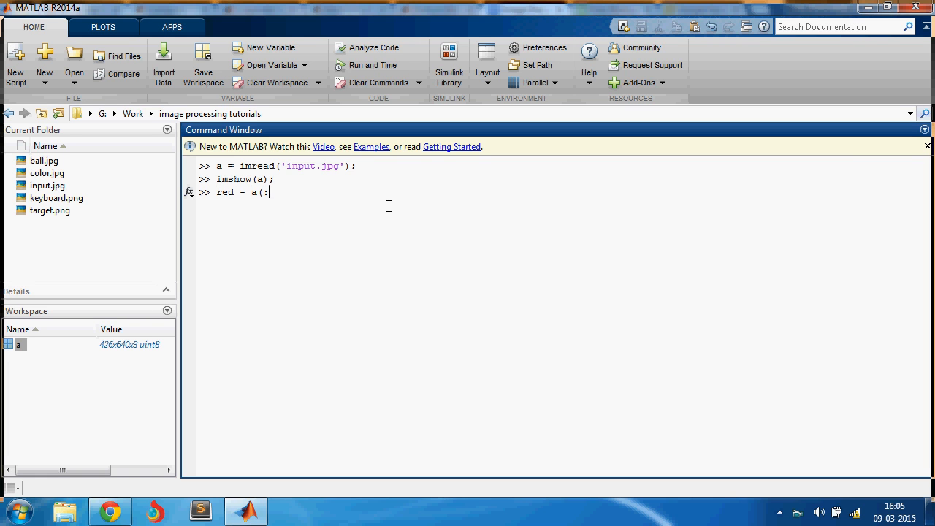
text(:,:,1);)
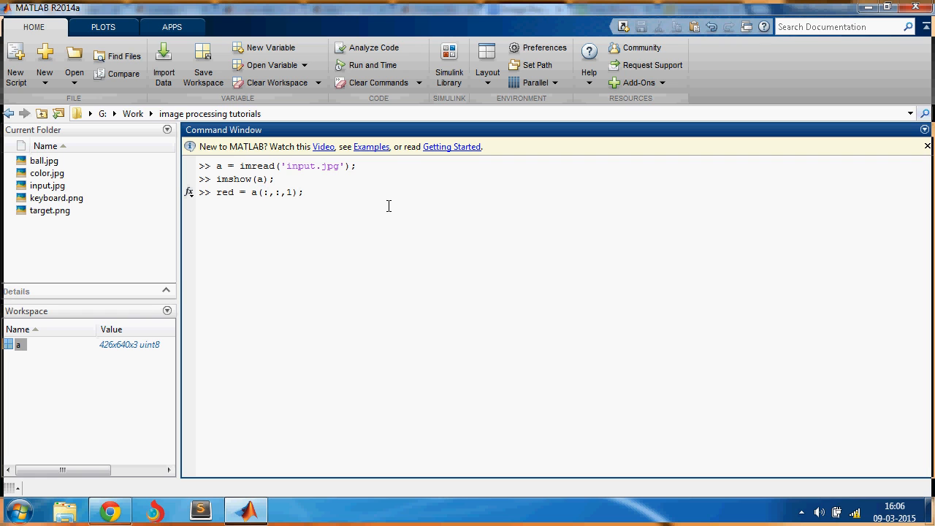
text(b)
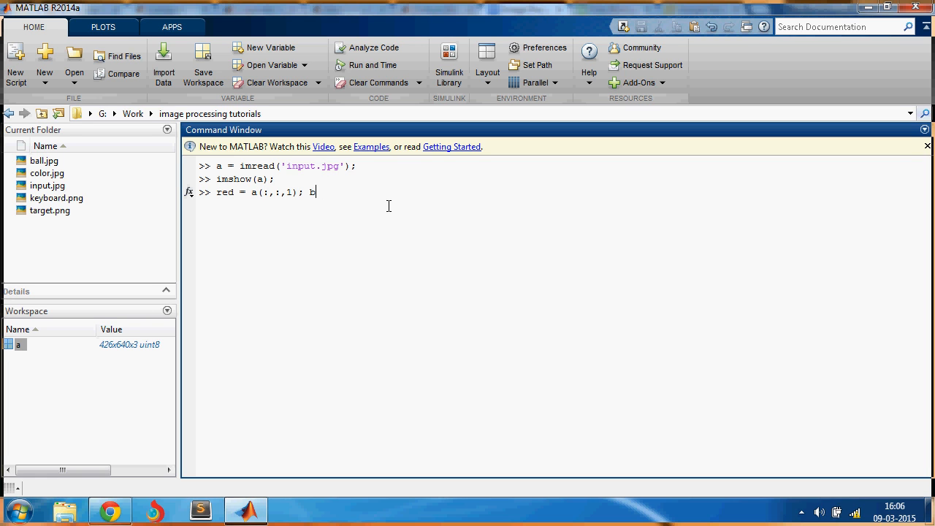
text(reen)
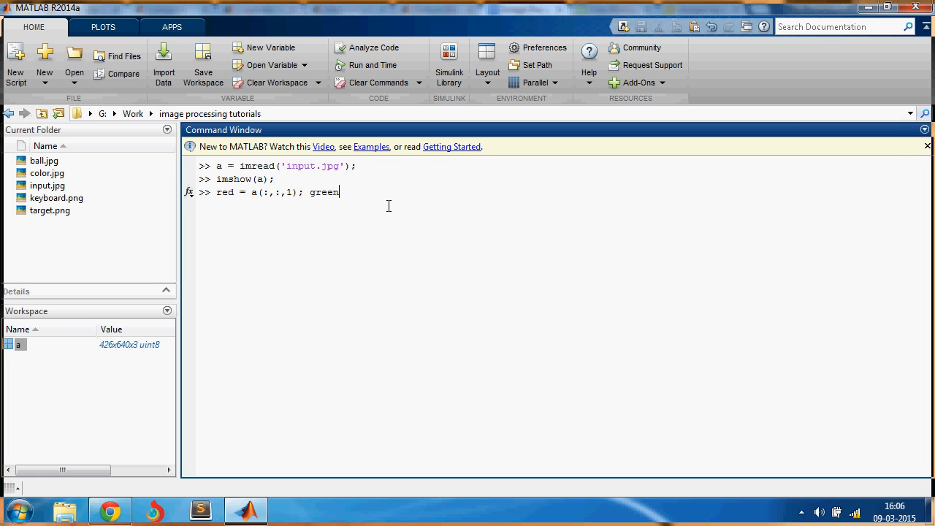
text(= a(:,:,2)
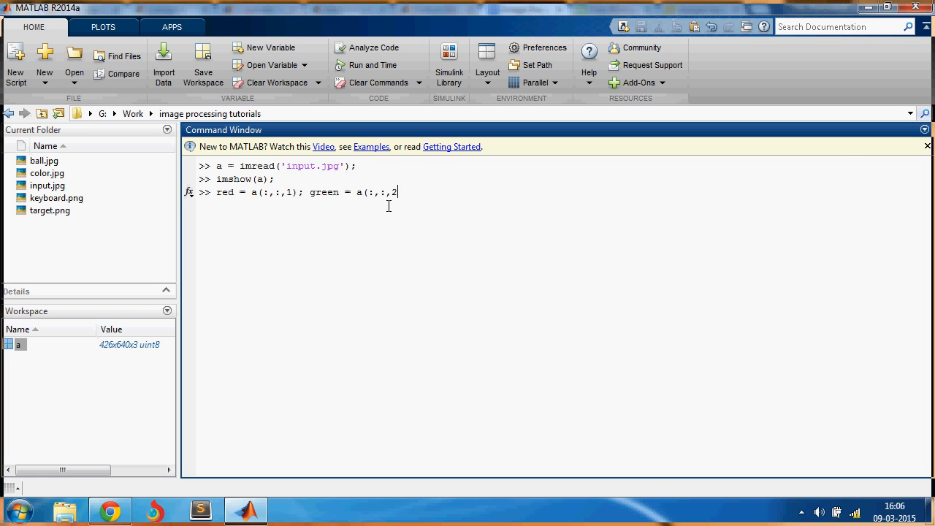
text();)
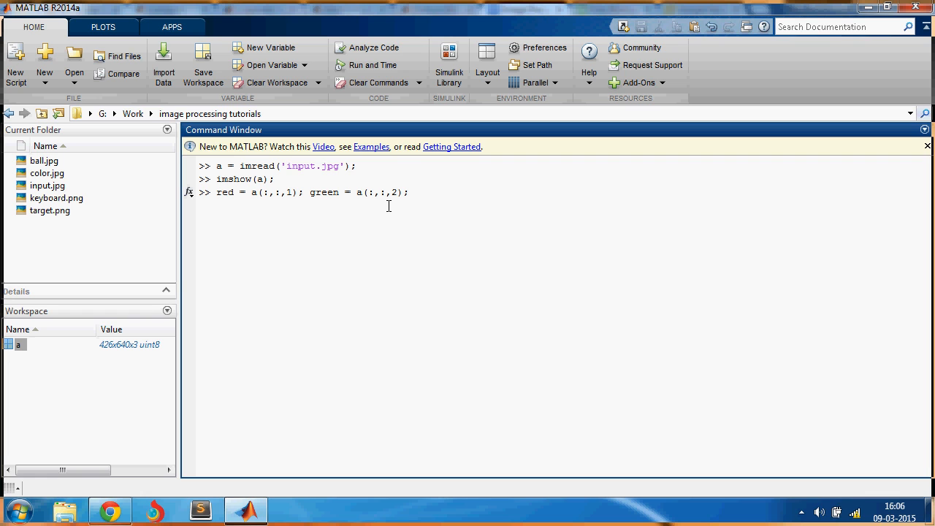
text(blue =)
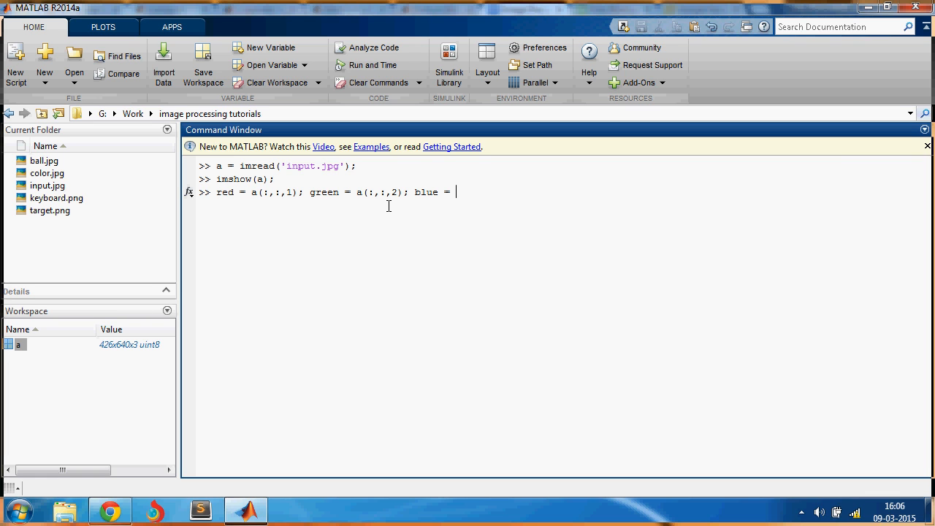
text(a()
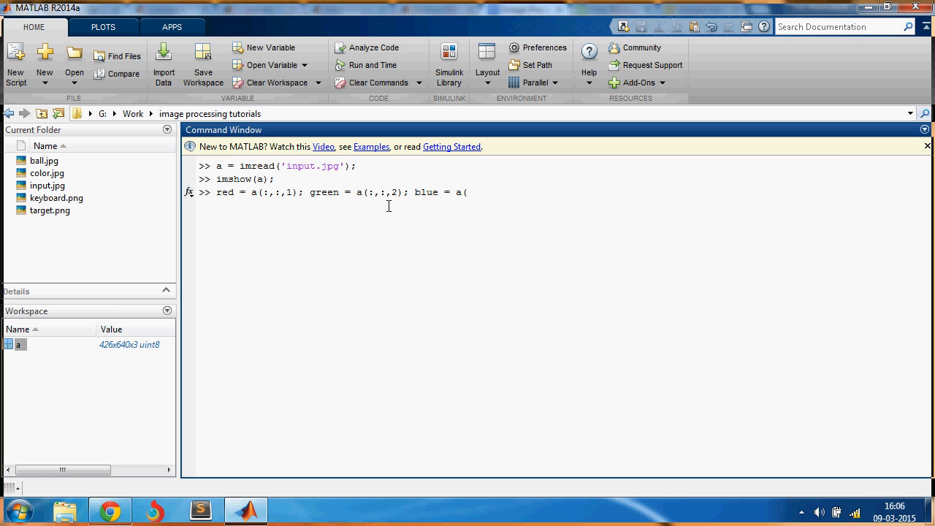
text((:,:,3);)
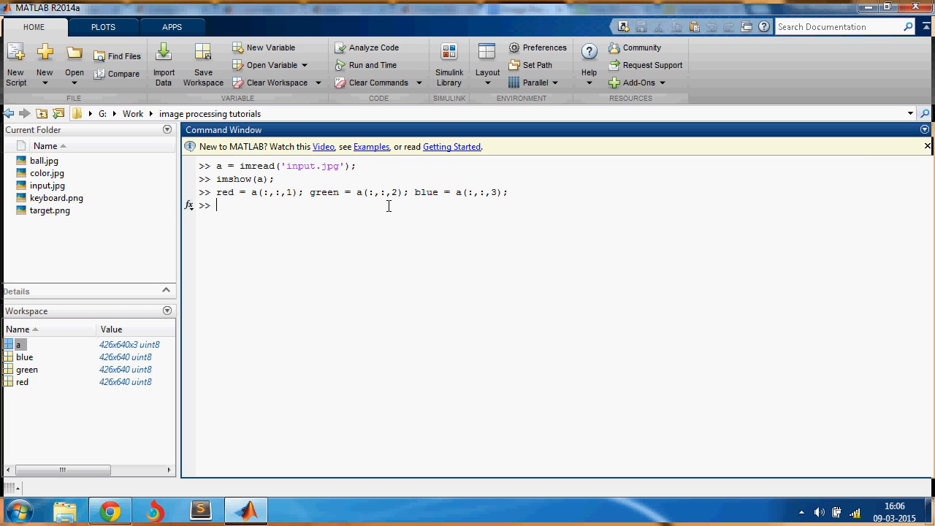
text(ims)
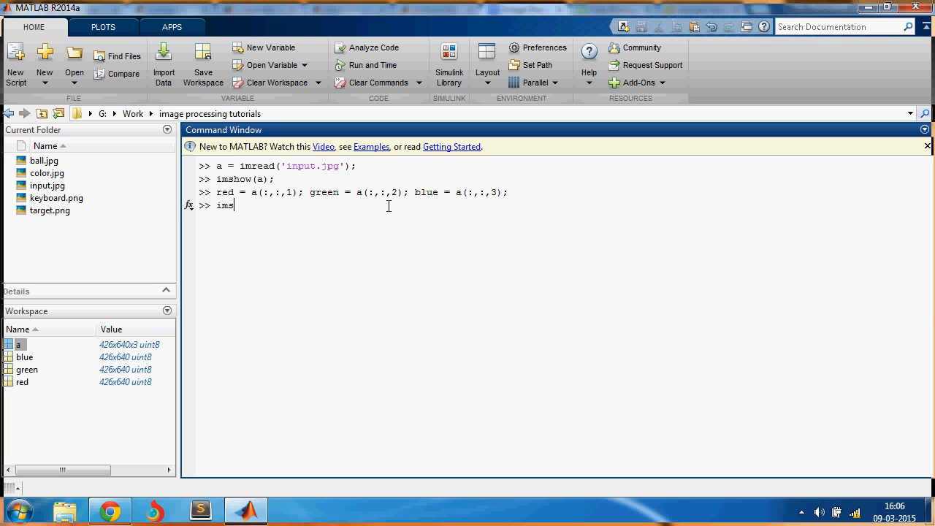
key(Return)
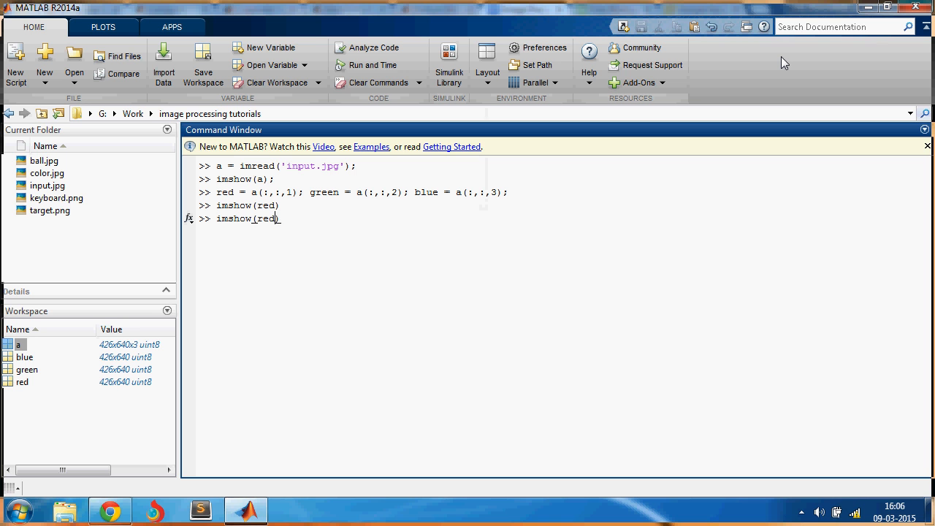
Display the green and blue channels as grayscale figures, closing each afterwards.
text(gr)
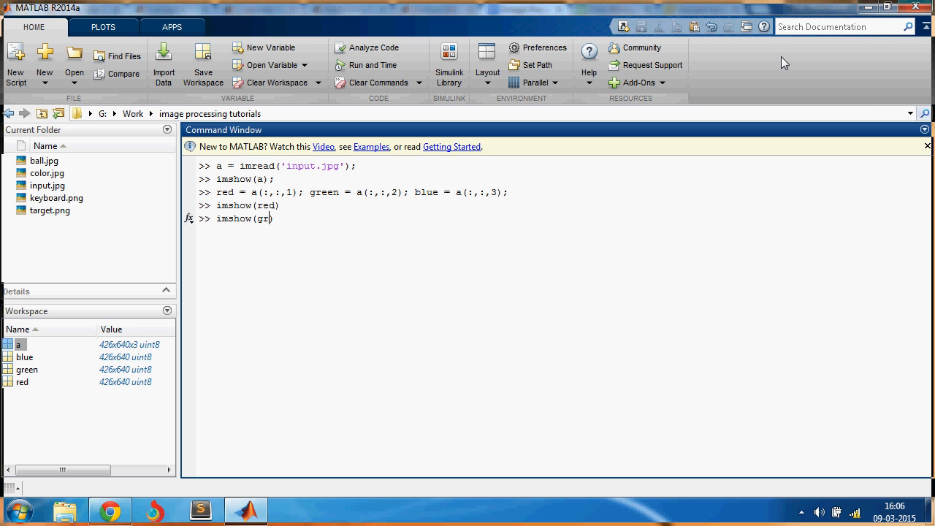
key(Return)
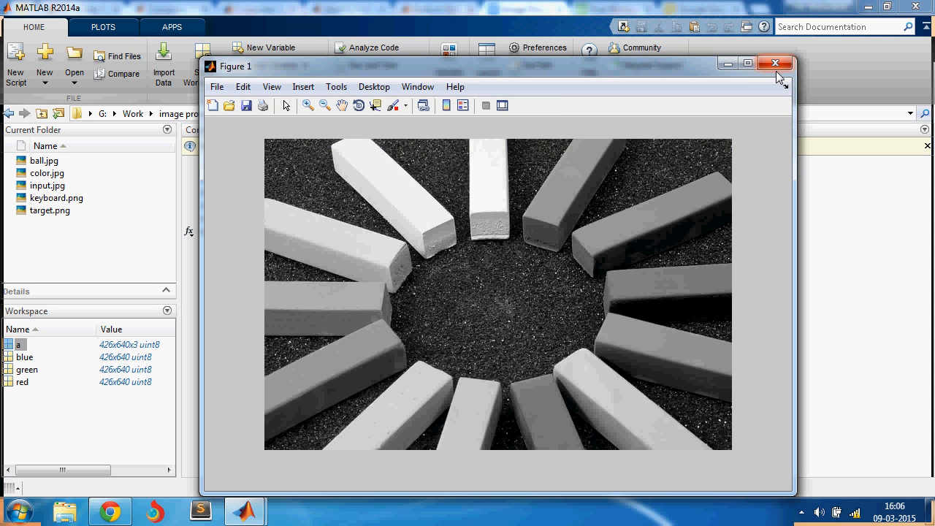
click(774, 63)
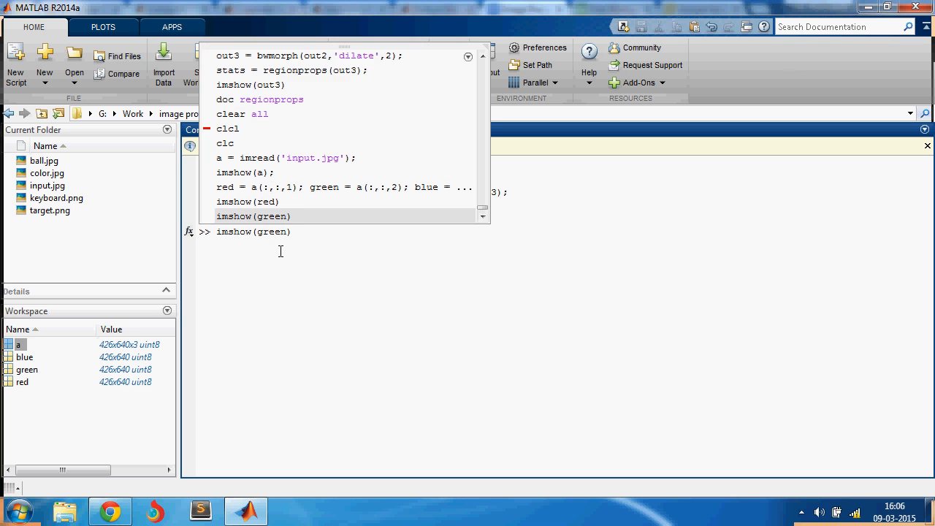
text(imshow(blu)
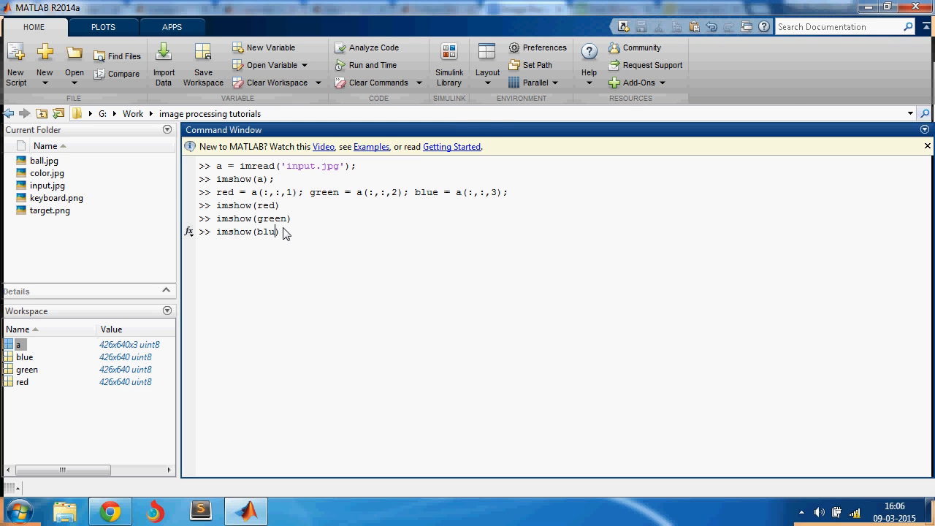
key(Return)
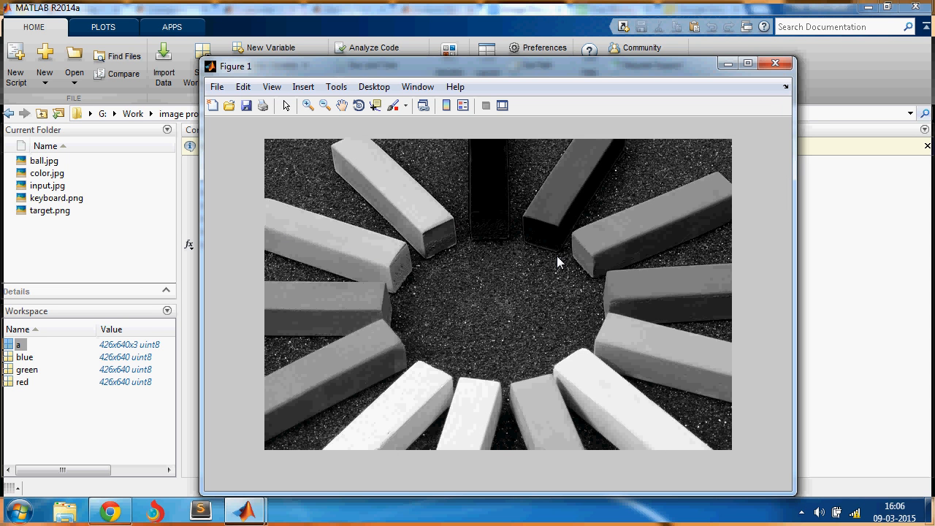
mouse_move(743, 121)
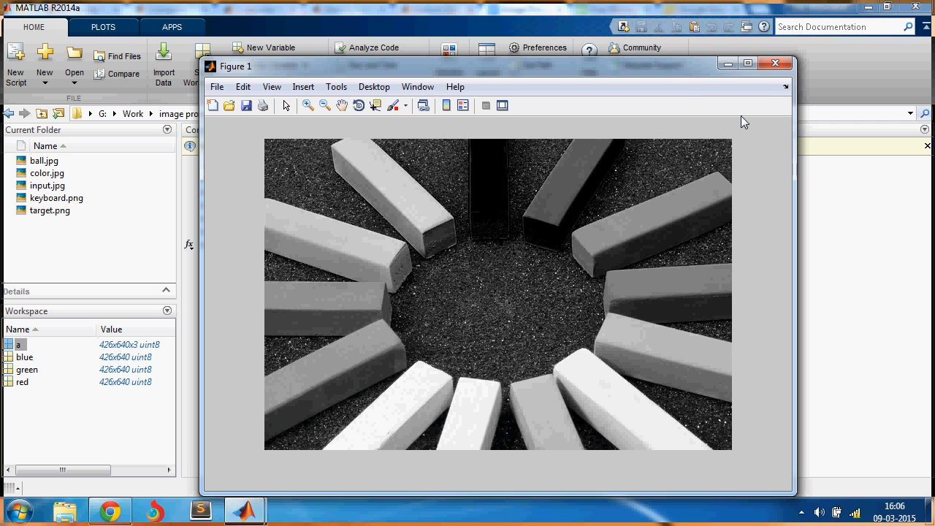
click(774, 63)
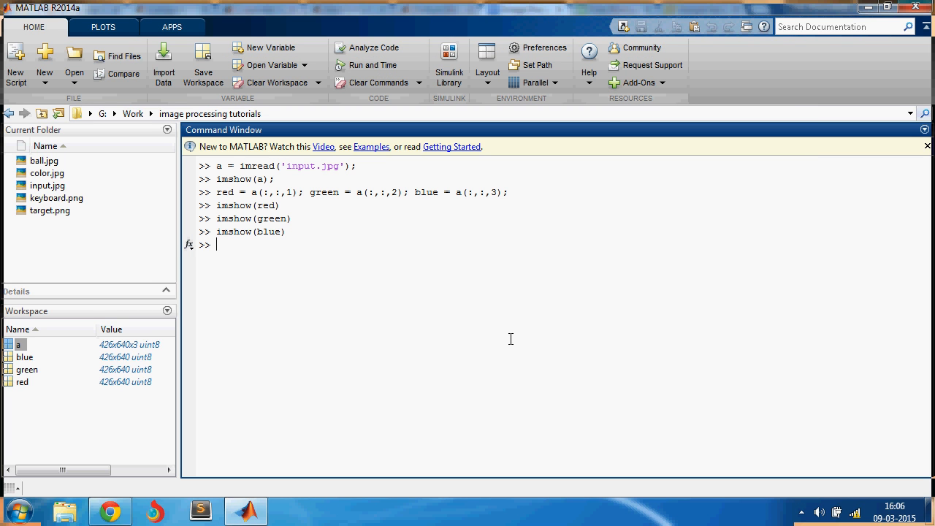
Sample yellow chalk pixel colours with d = impixel(a), giving an 18x3 matrix.
text(d)
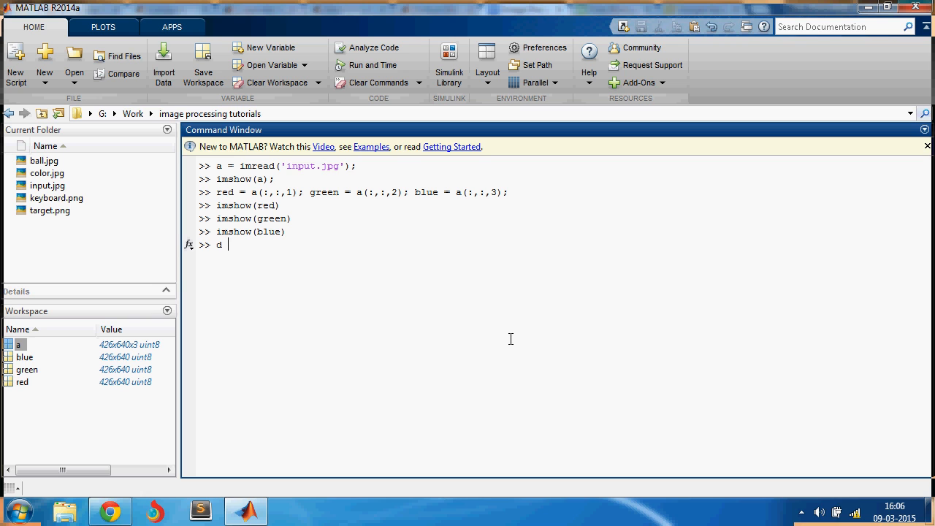
text(= impixel(a)
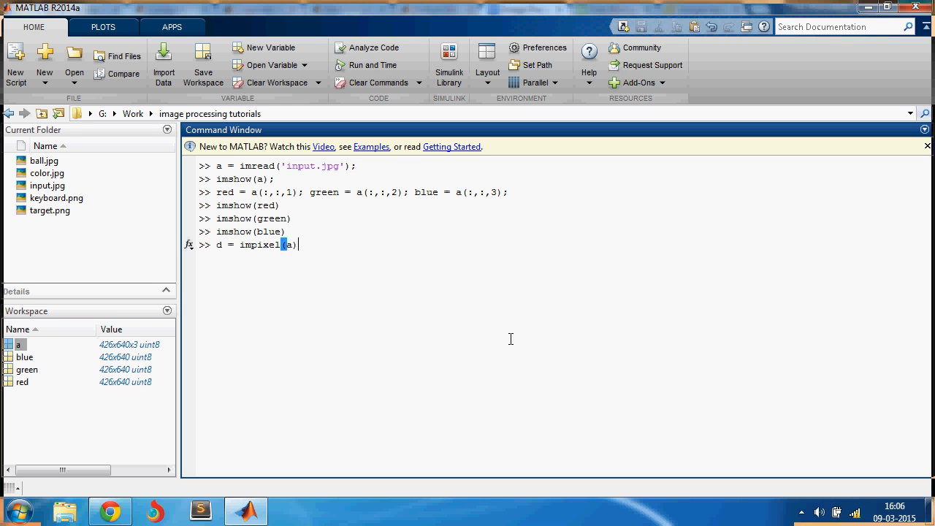
key(Return)
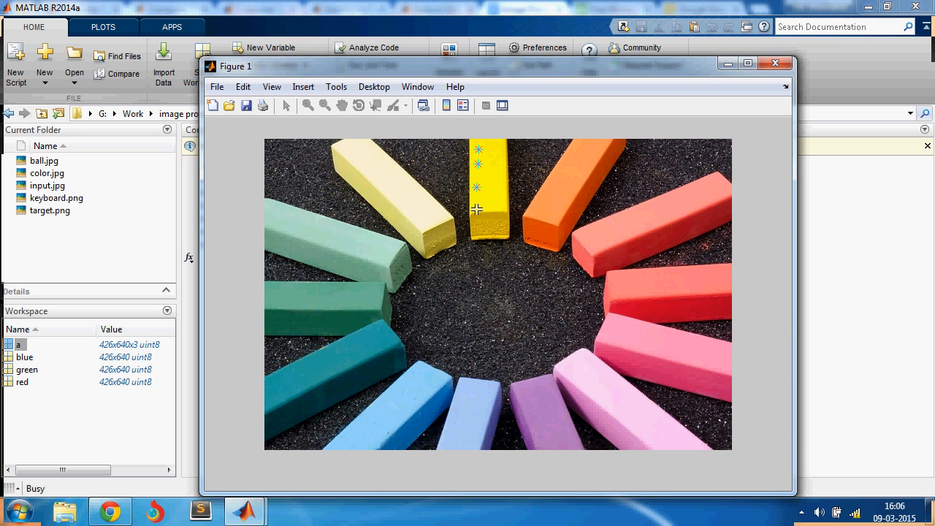
mouse_move(489, 149)
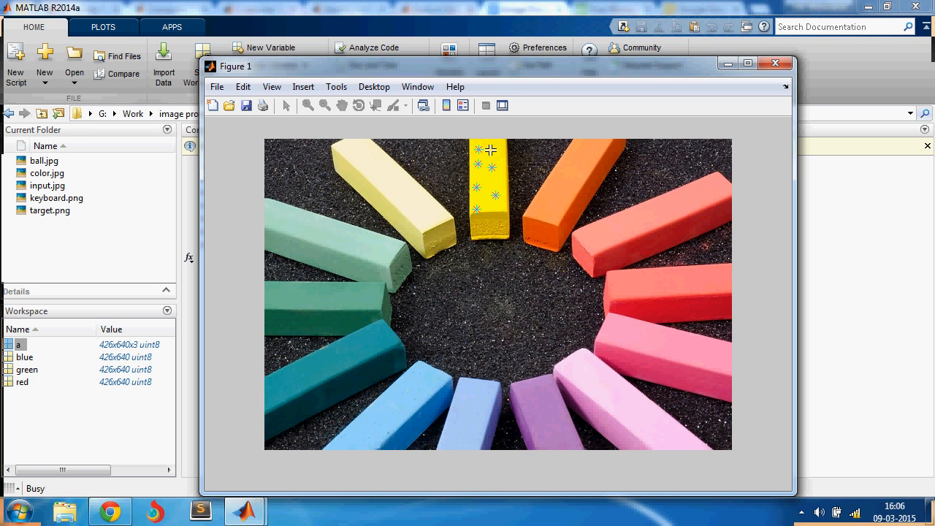
mouse_move(488, 177)
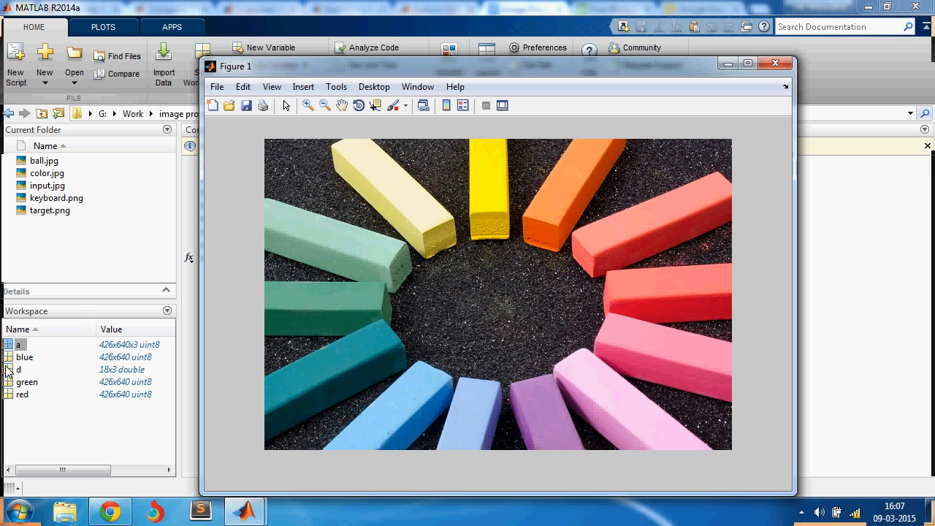
click(17, 369)
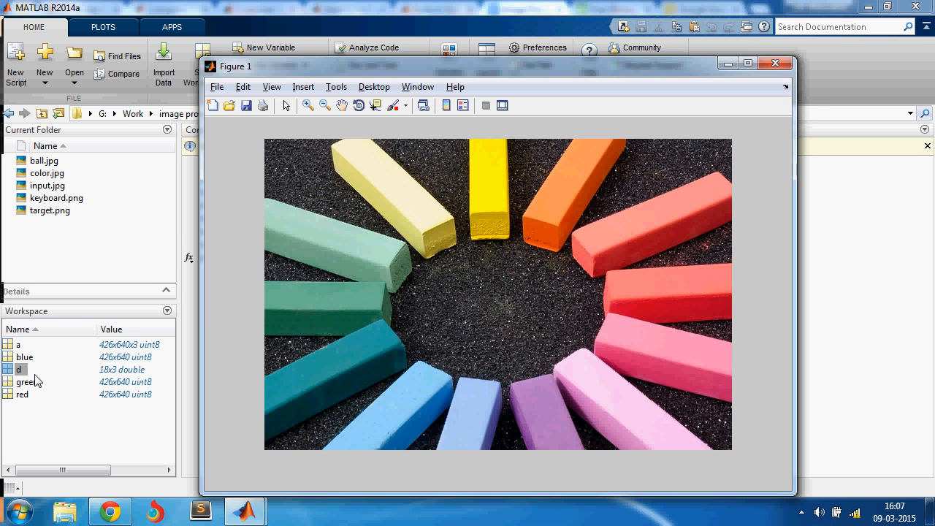
click(775, 63)
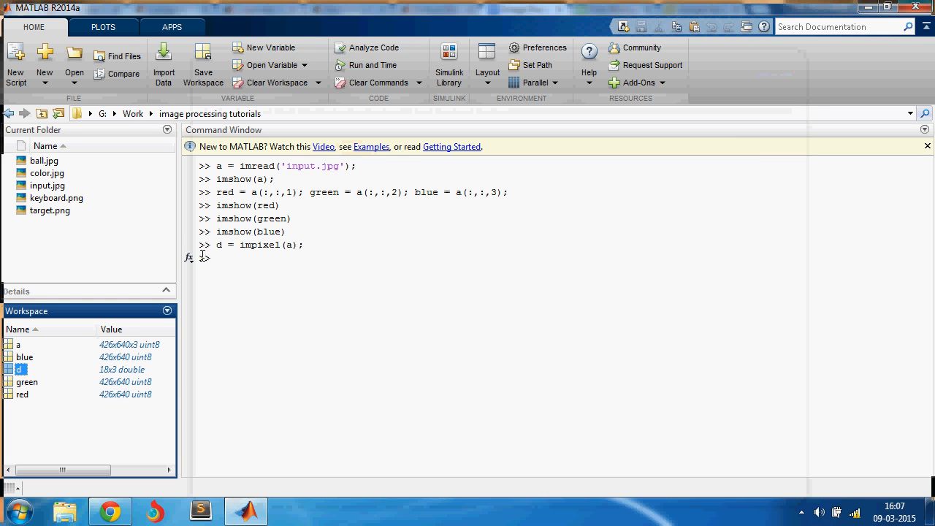
Open d in the Variables editor and browse its 18 sampled RGB rows.
double_click(19, 369)
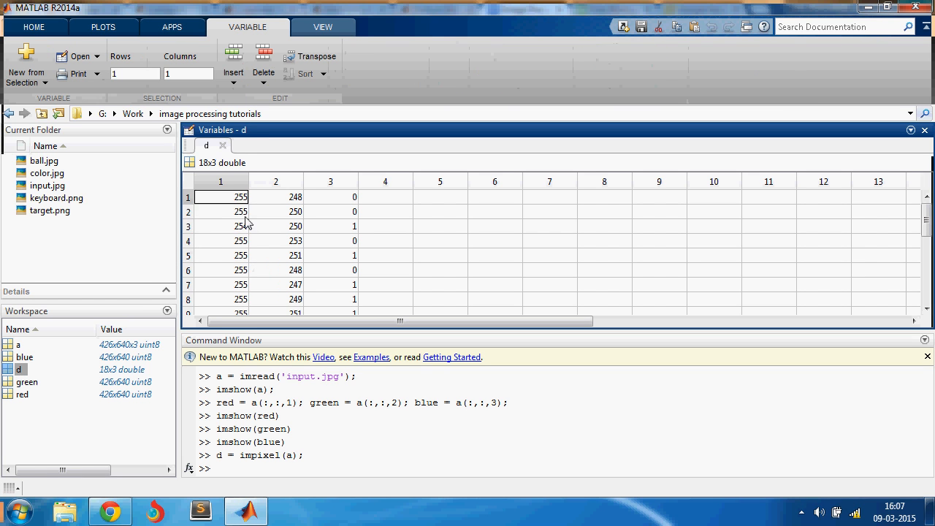
click(220, 226)
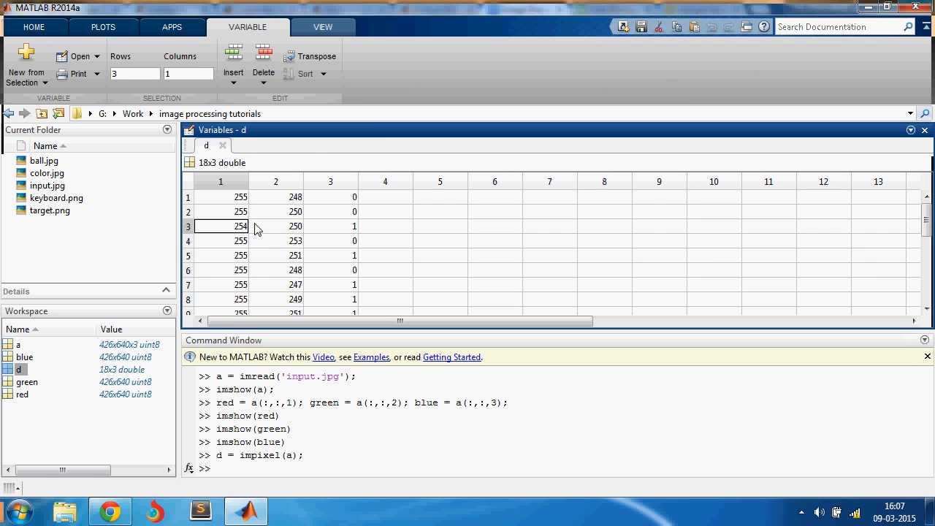
click(295, 225)
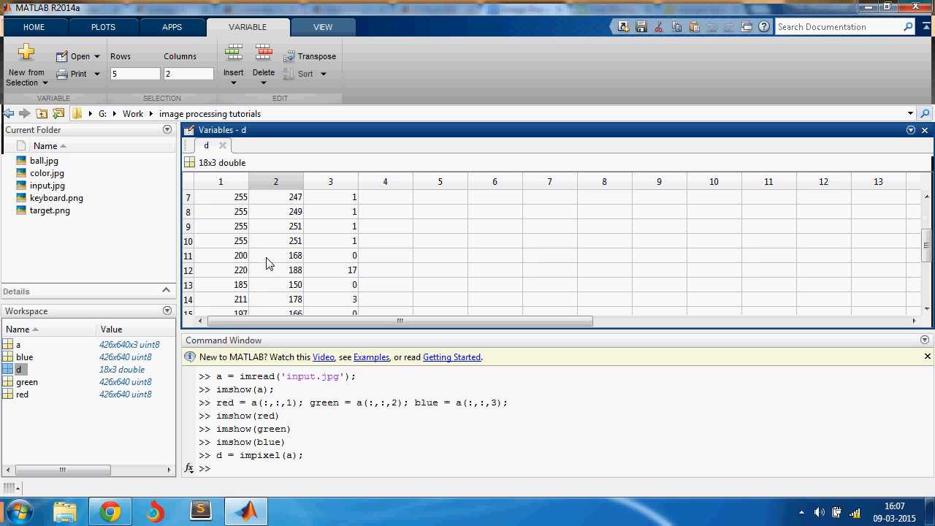
scroll(up, 3)
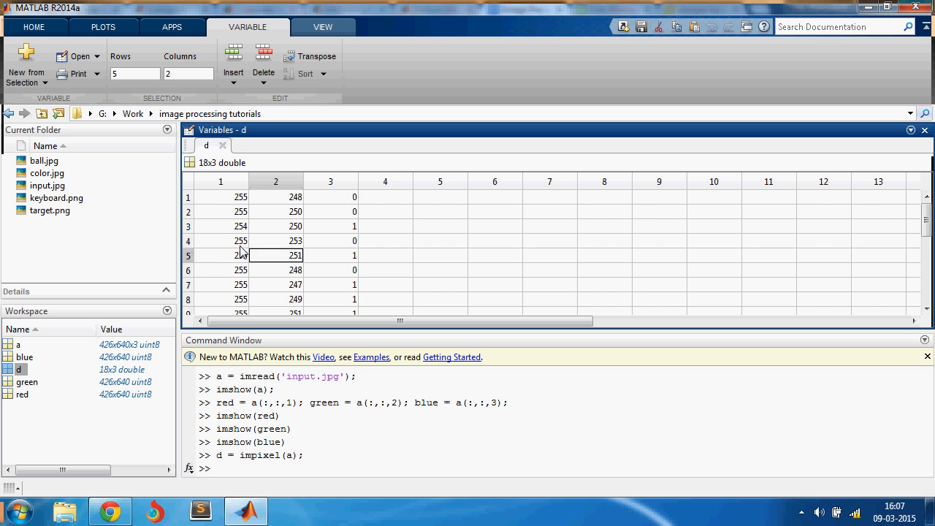
click(220, 270)
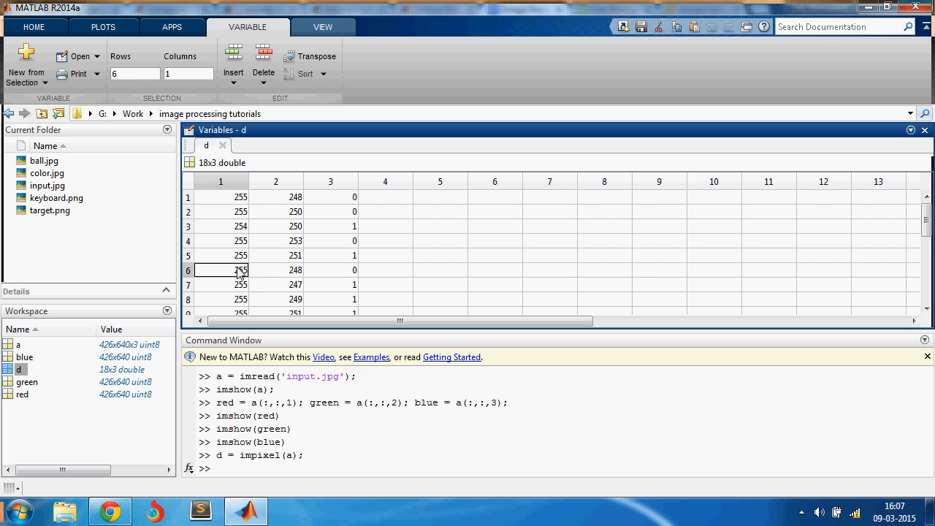
scroll(down, 3)
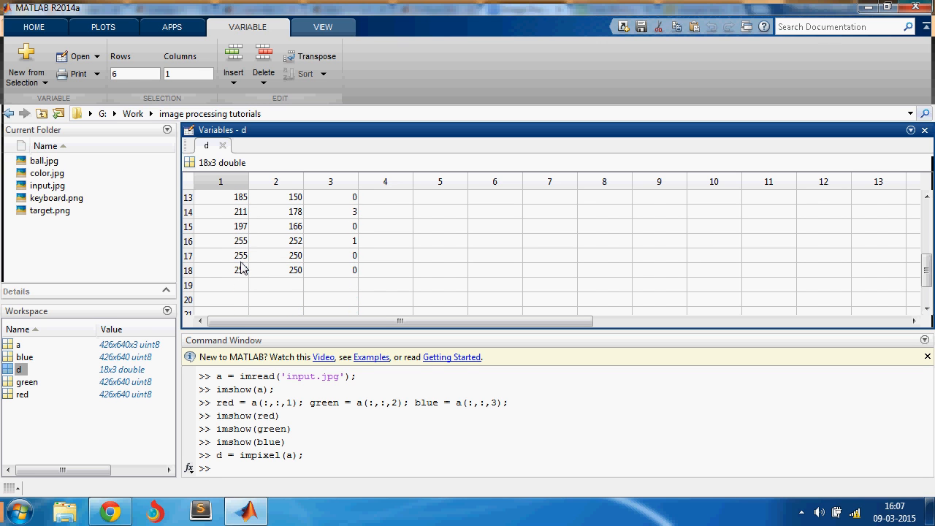
scroll(up, 3)
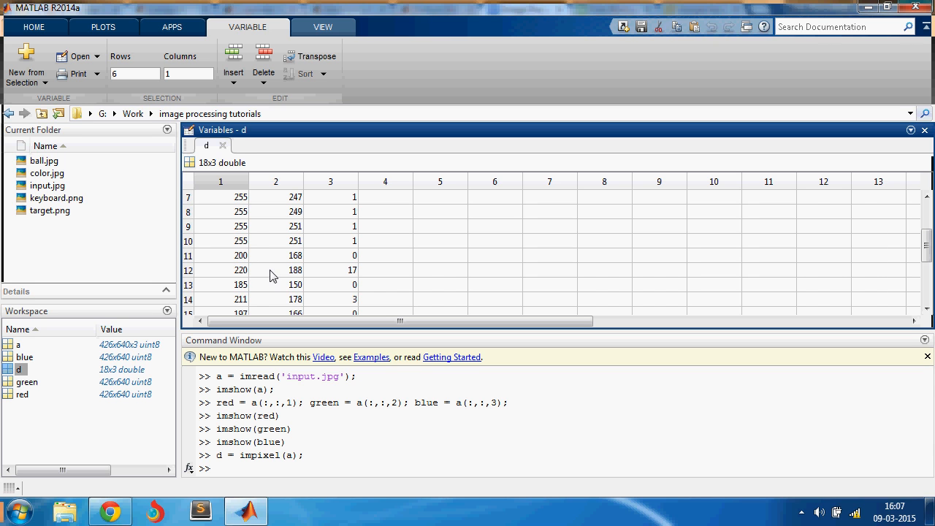
scroll(down, 3)
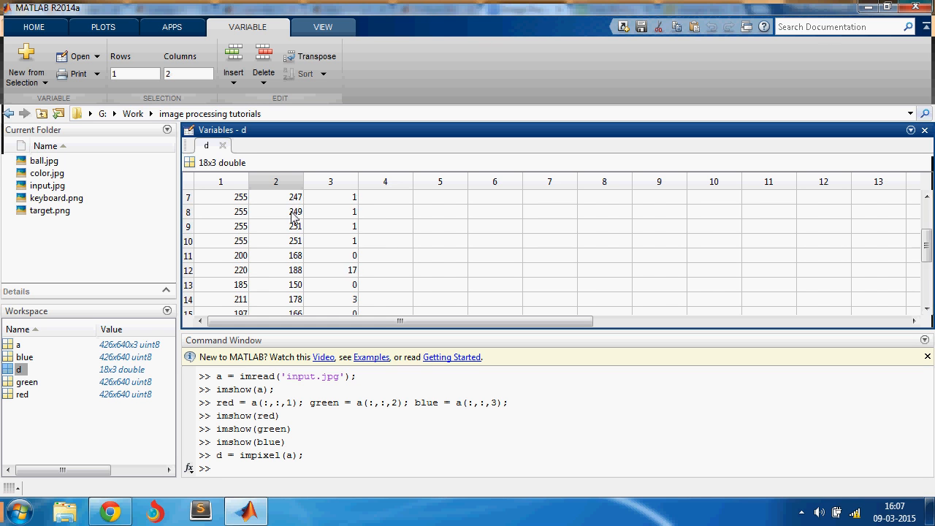
scroll(up, 3)
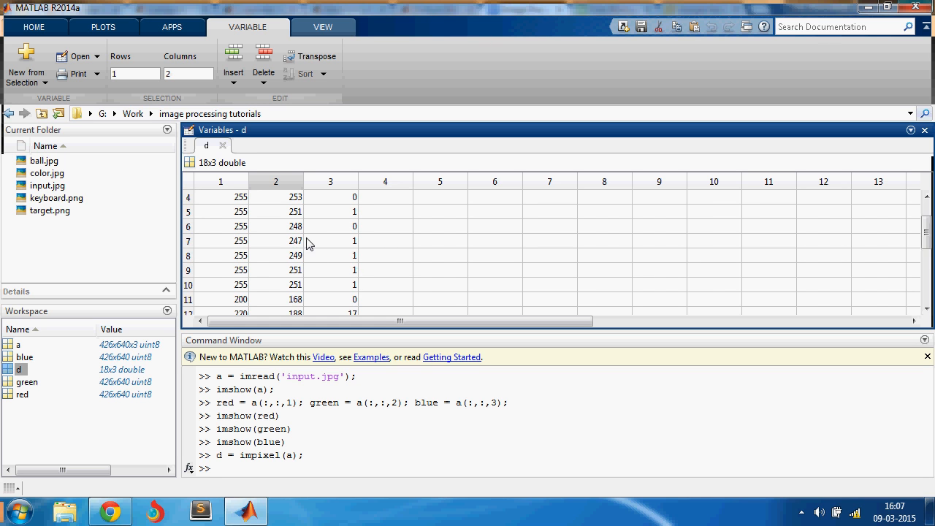
scroll(down, 3)
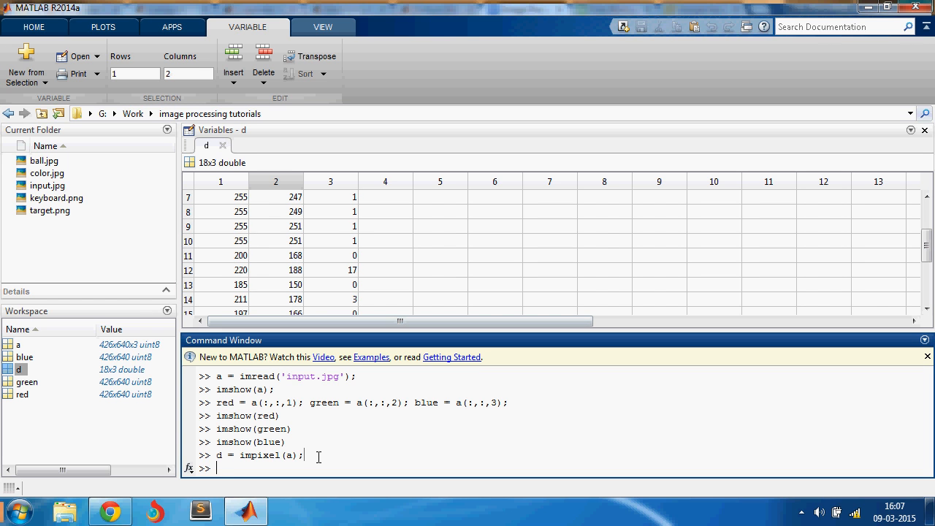
Begin the mask expression out = red>180 & green>150 & green <.
text(i)
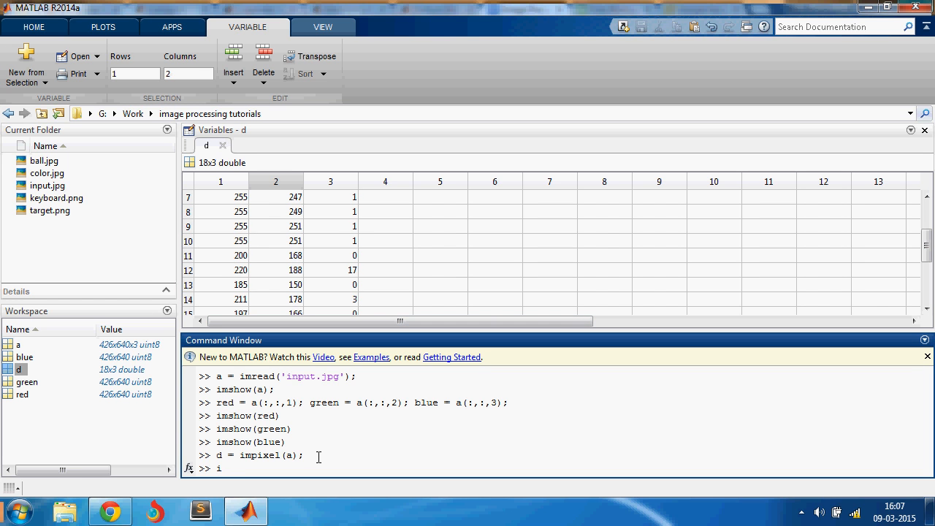
text(out)
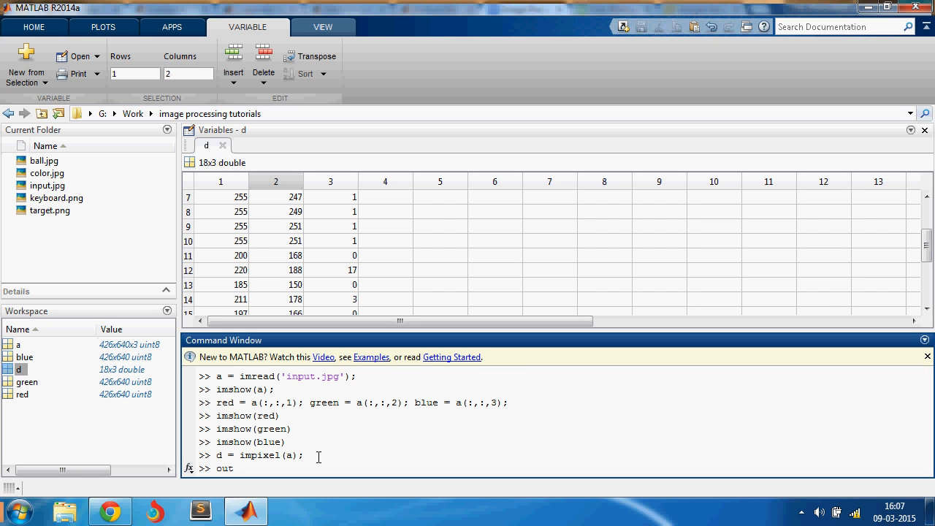
text(= re)
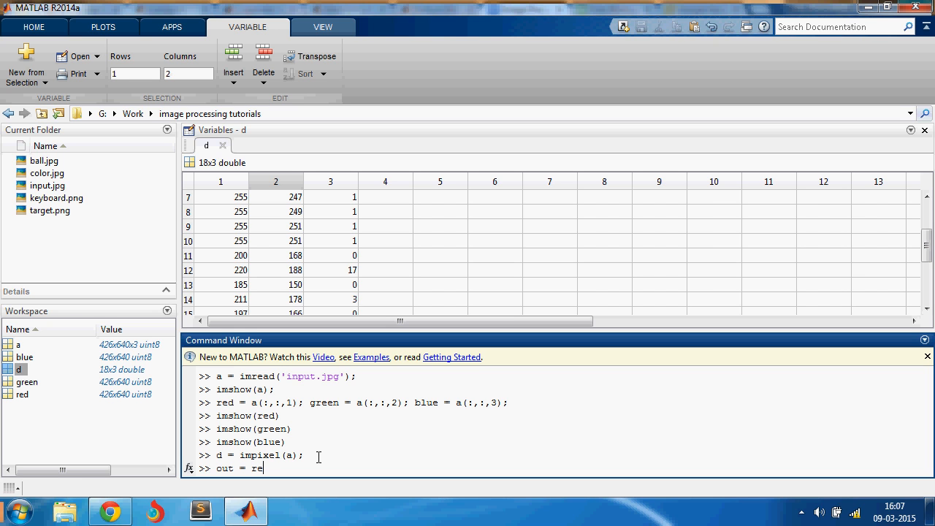
text(d>)
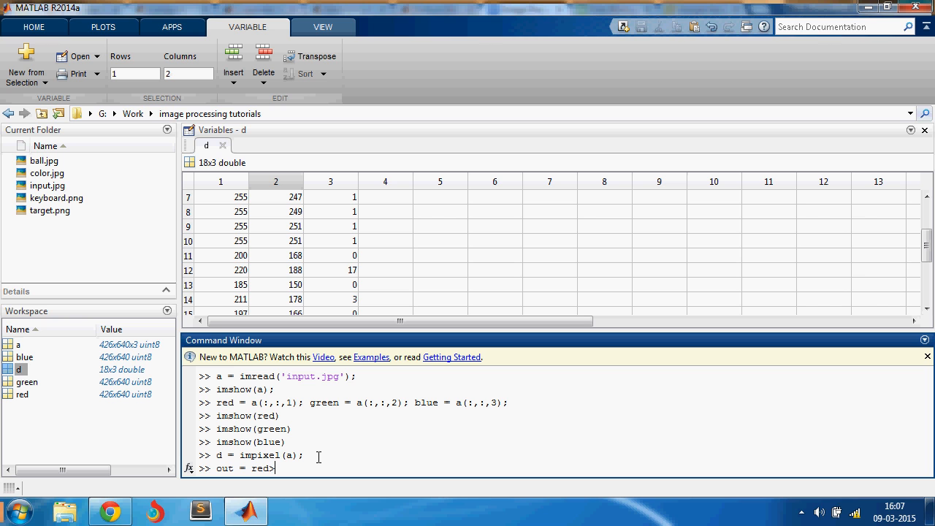
text(1)
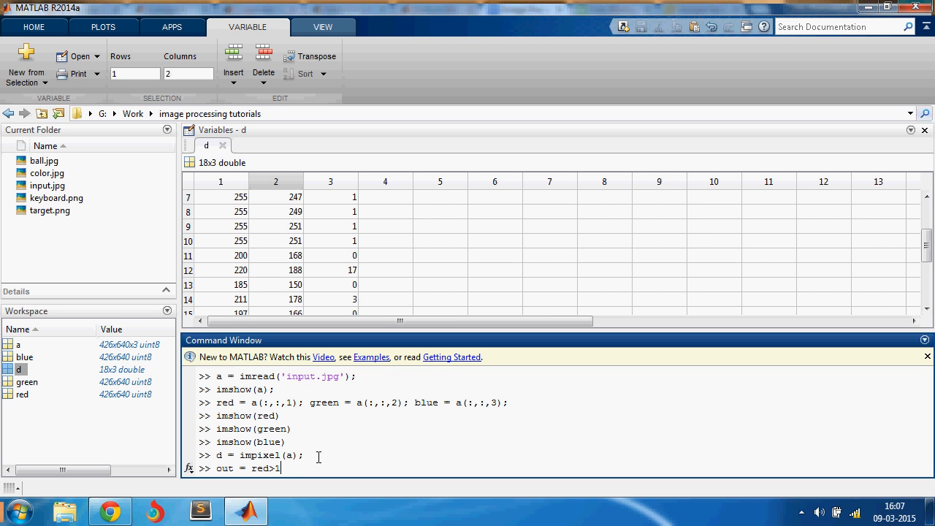
text(80 &)
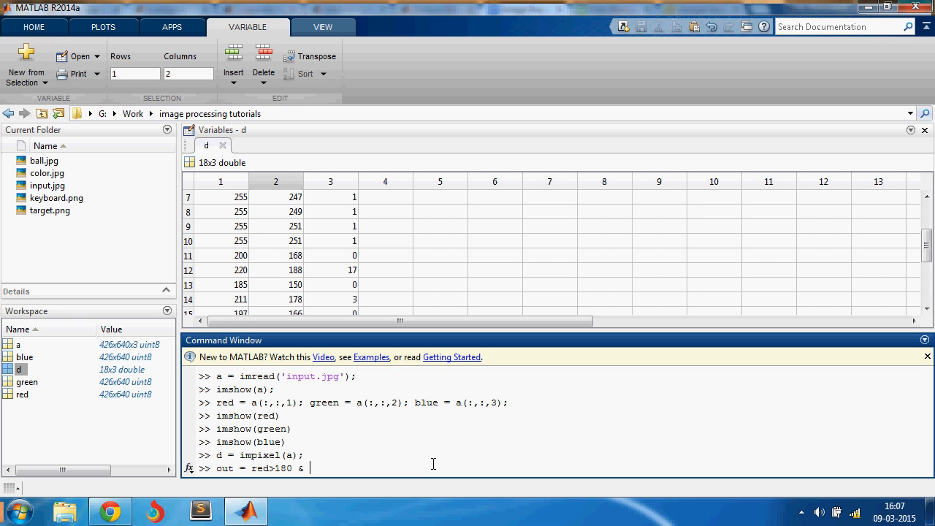
text(green>)
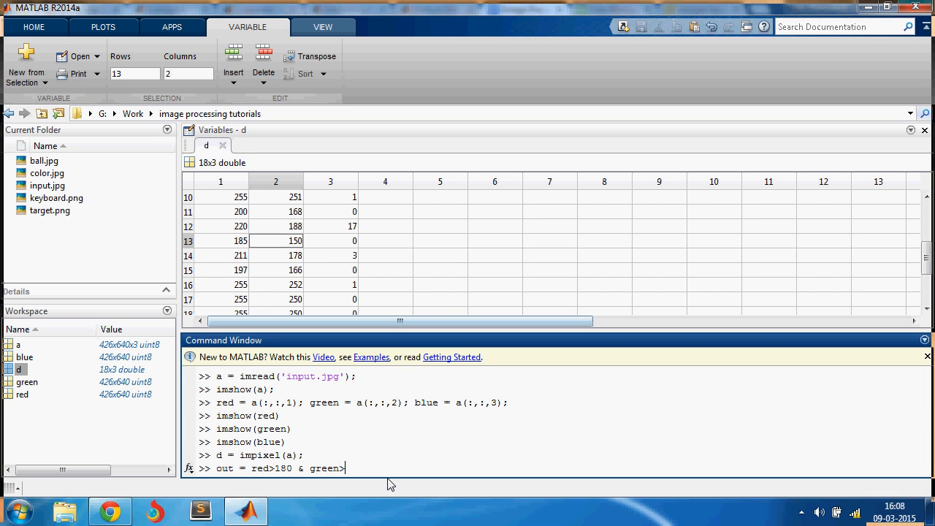
text(150)
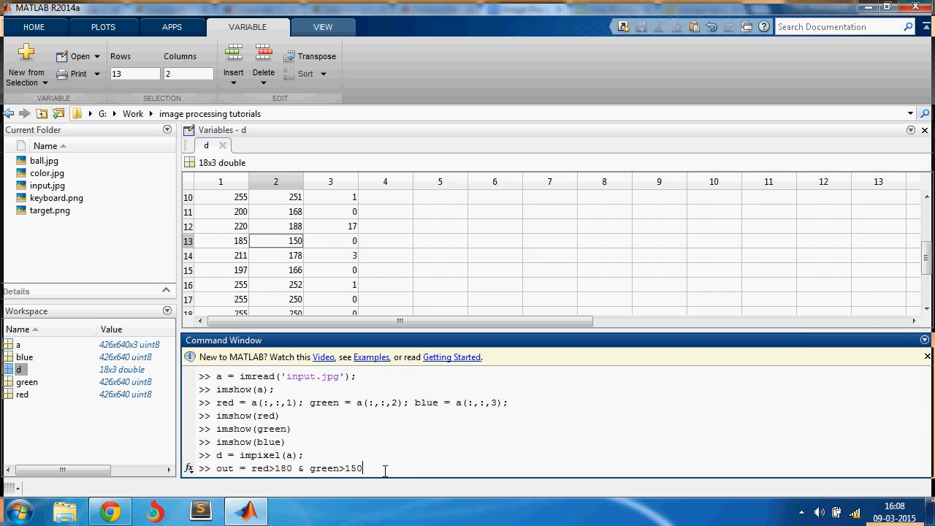
text(& g)
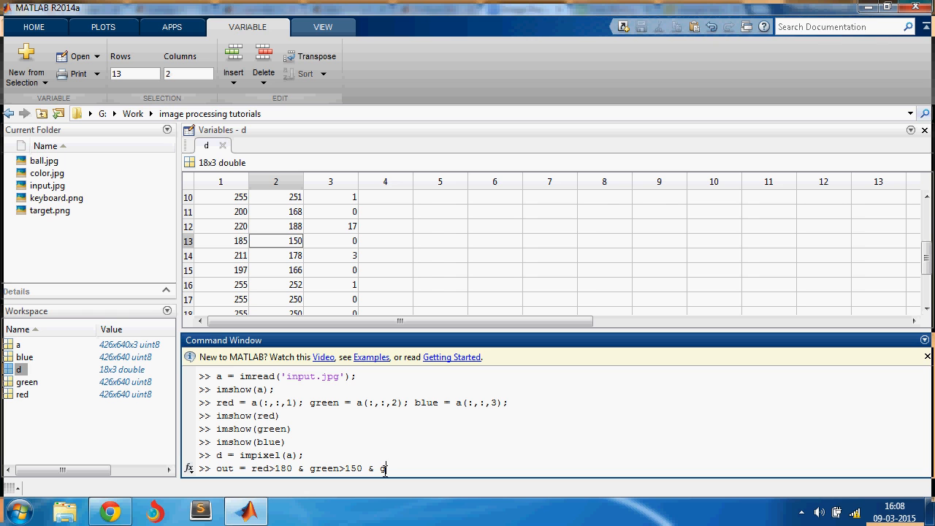
text(reen <)
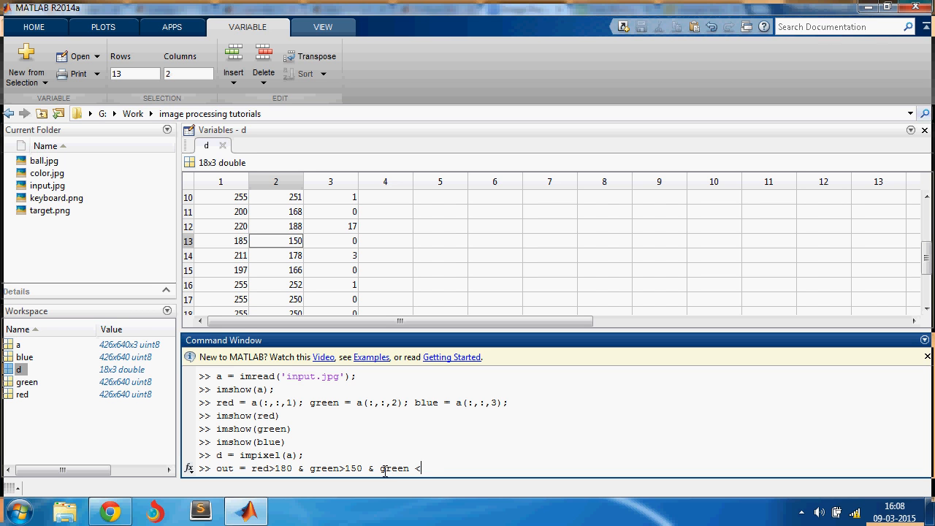
Check a sampled green value in d, then finish the mask with green<254 & blue<10.
click(275, 269)
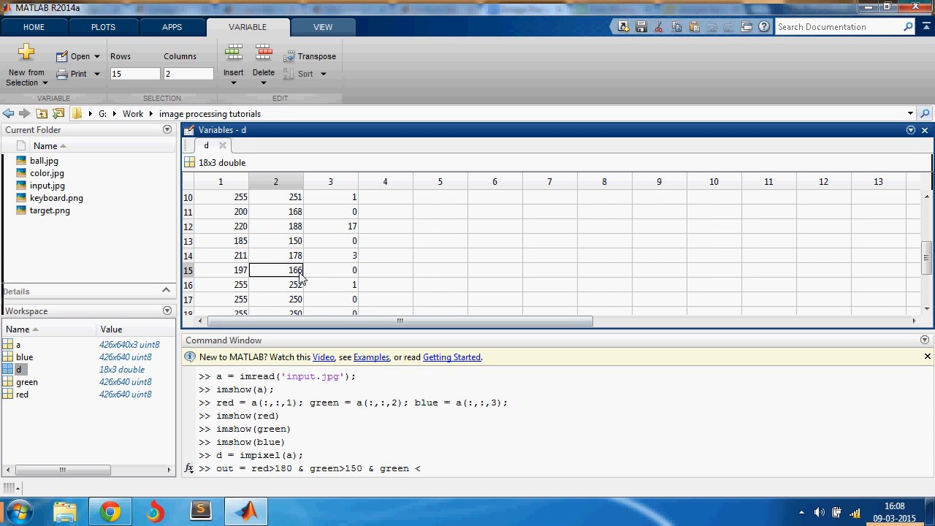
click(449, 466)
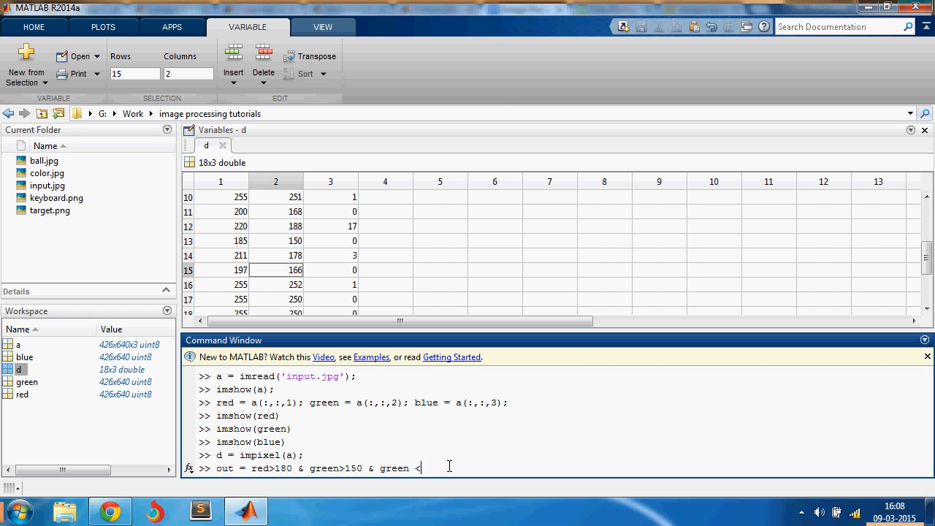
text(254)
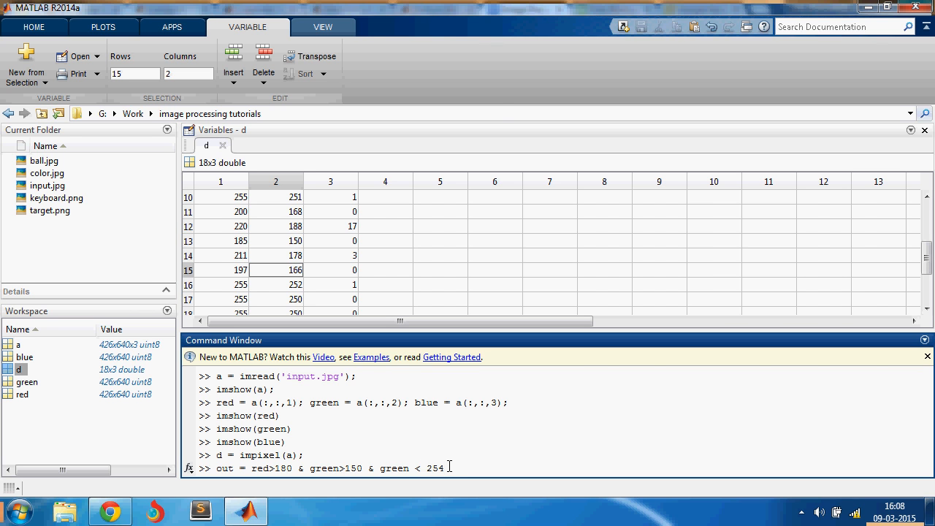
text(*)
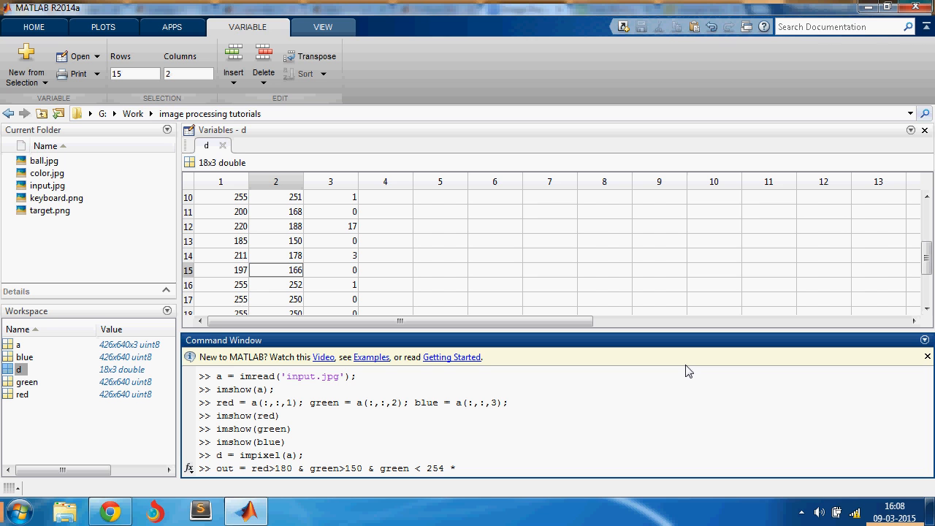
text(&)
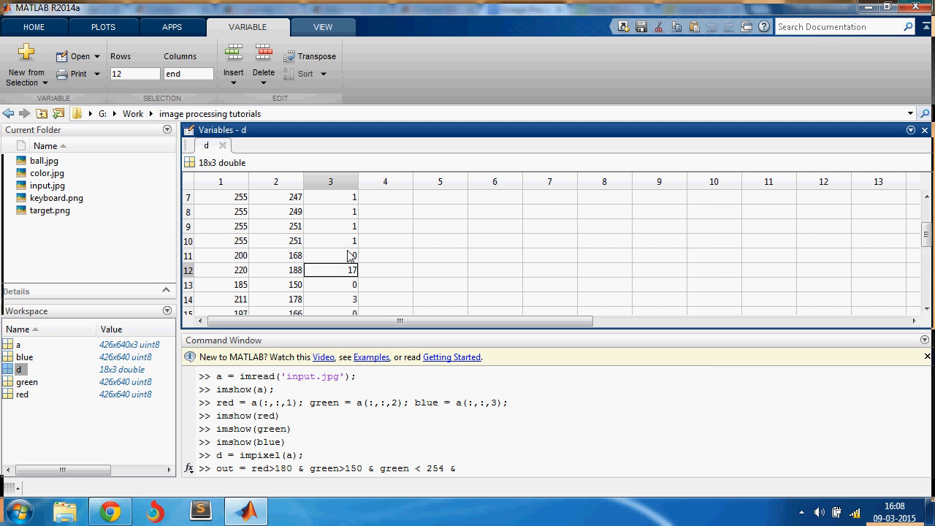
scroll(up, 3)
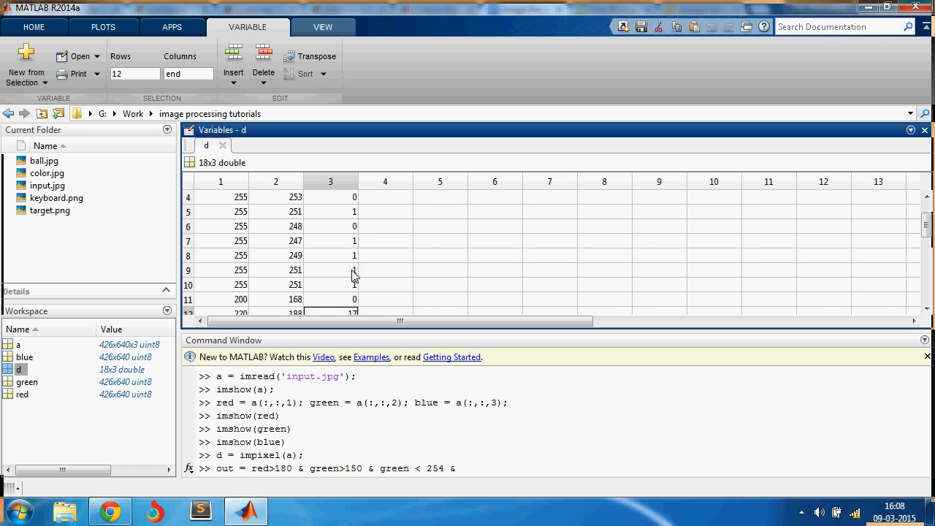
text(bl)
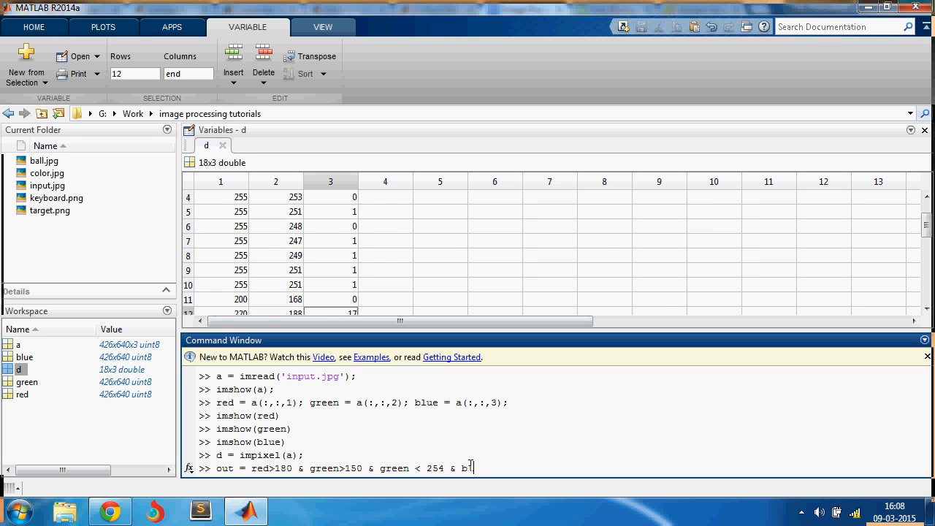
text(ue<10;)
text(imshow()
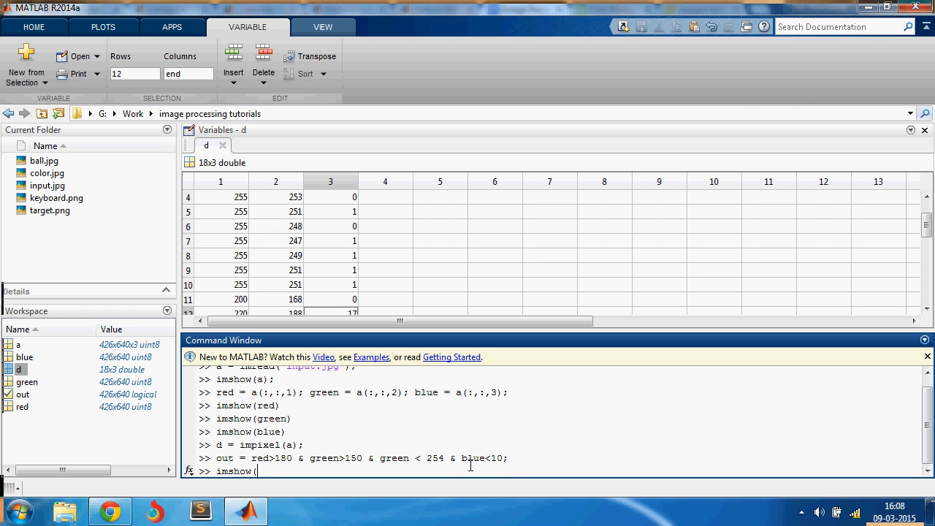
key(Return)
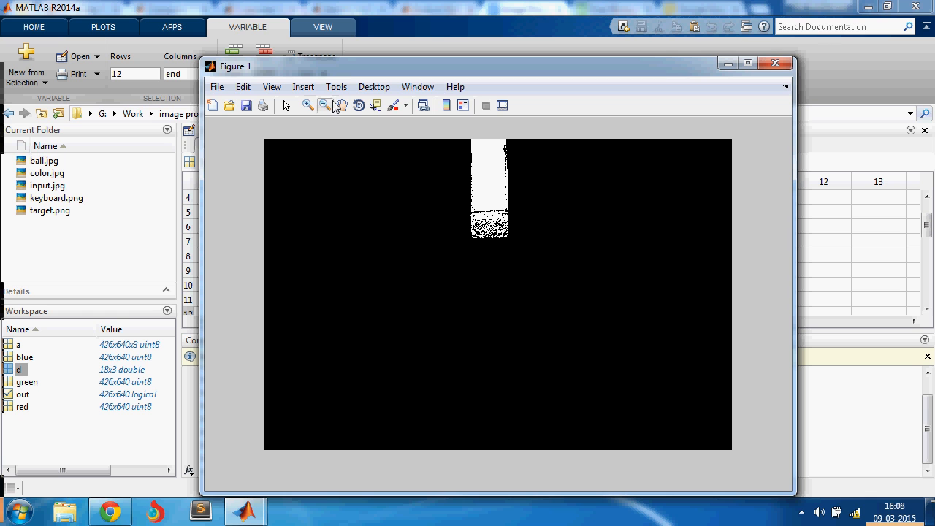
click(308, 105)
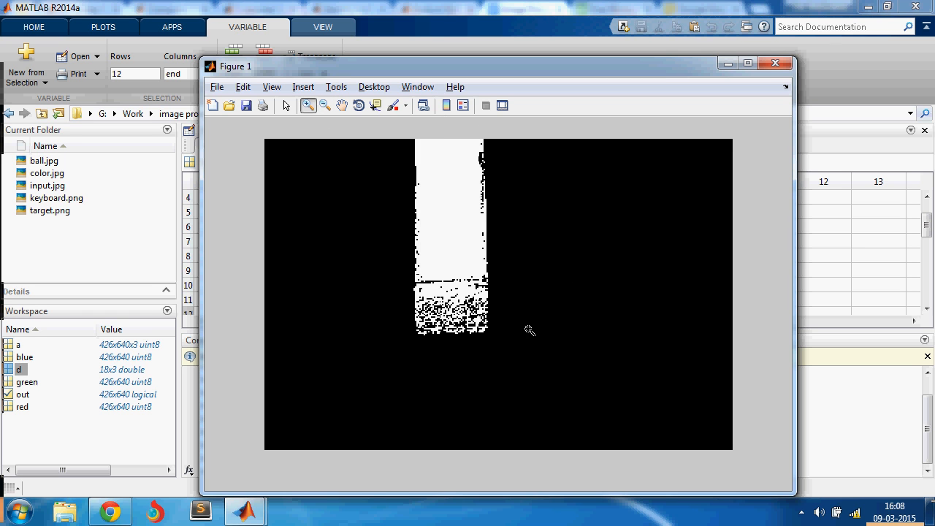
click(508, 245)
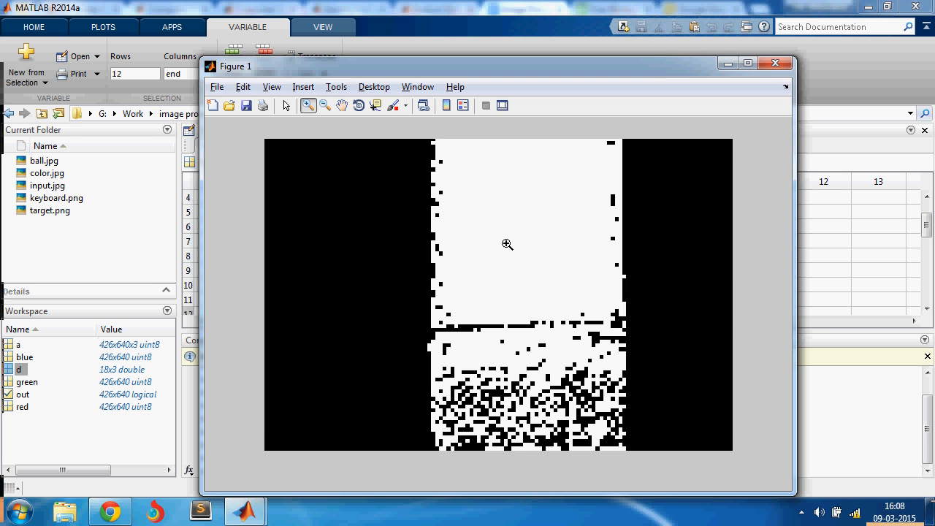
mouse_move(483, 282)
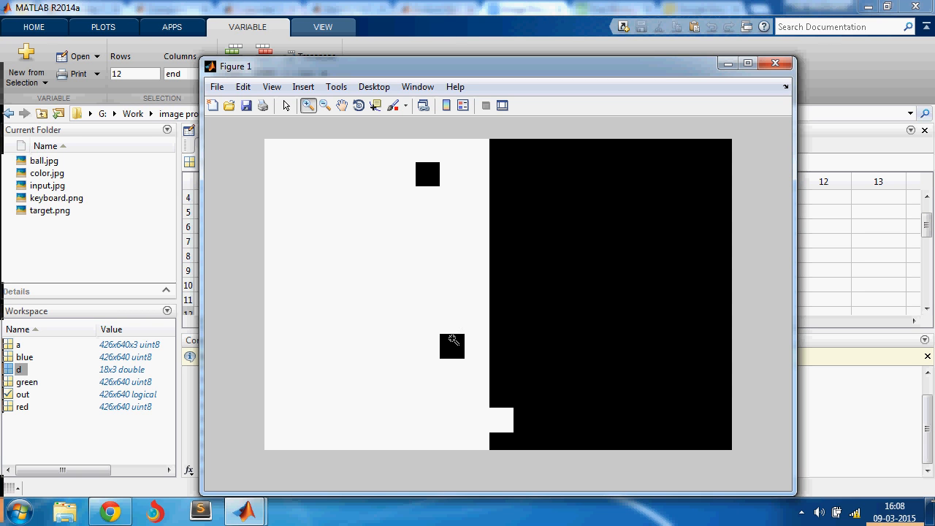
mouse_move(481, 340)
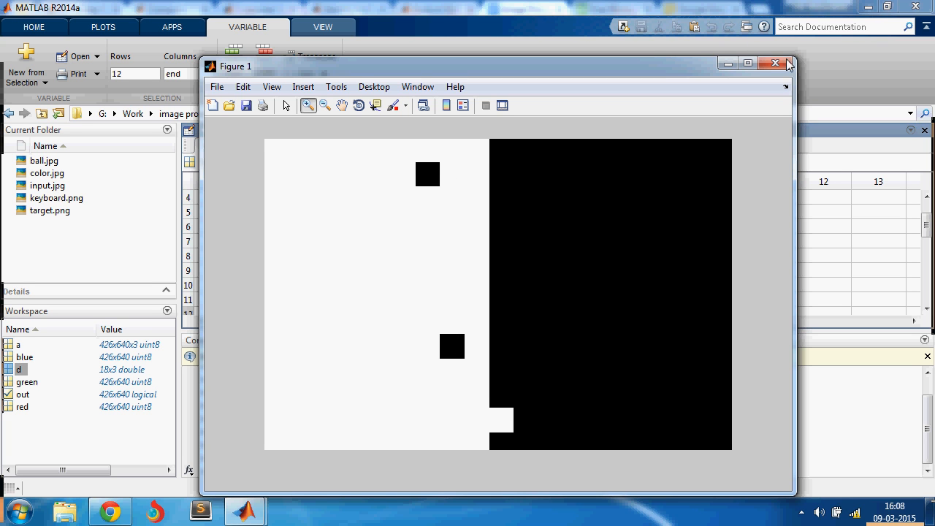
click(774, 63)
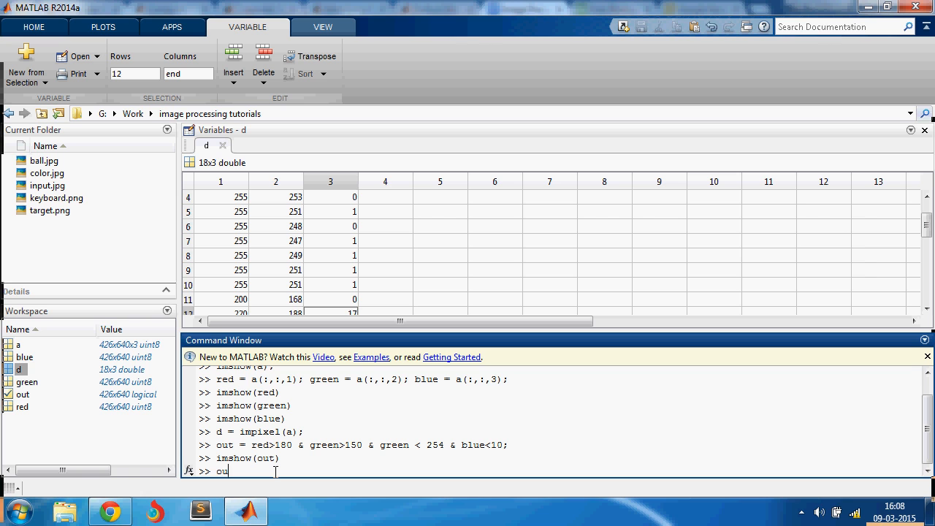
Fill mask holes with out2 = imfill(out,'holes'), preview out2, and close the figure.
text(t2 =)
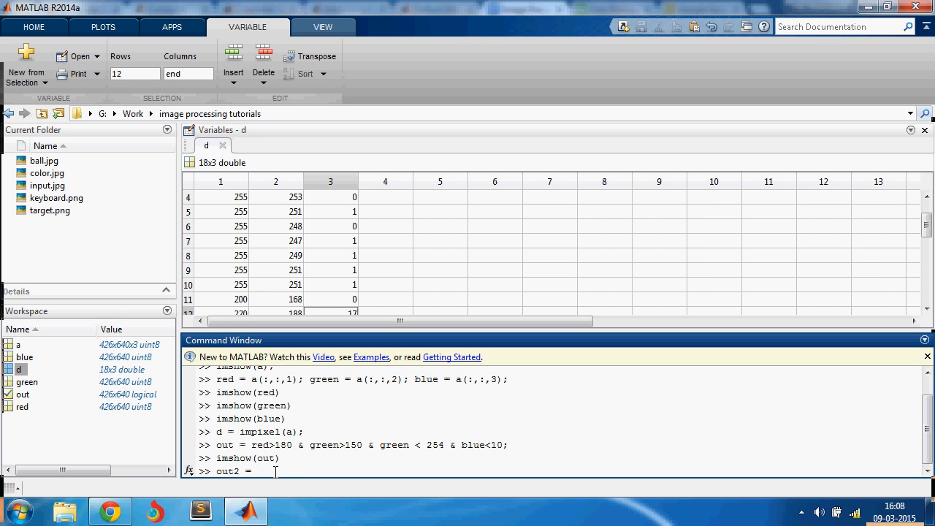
text(imfill(o)
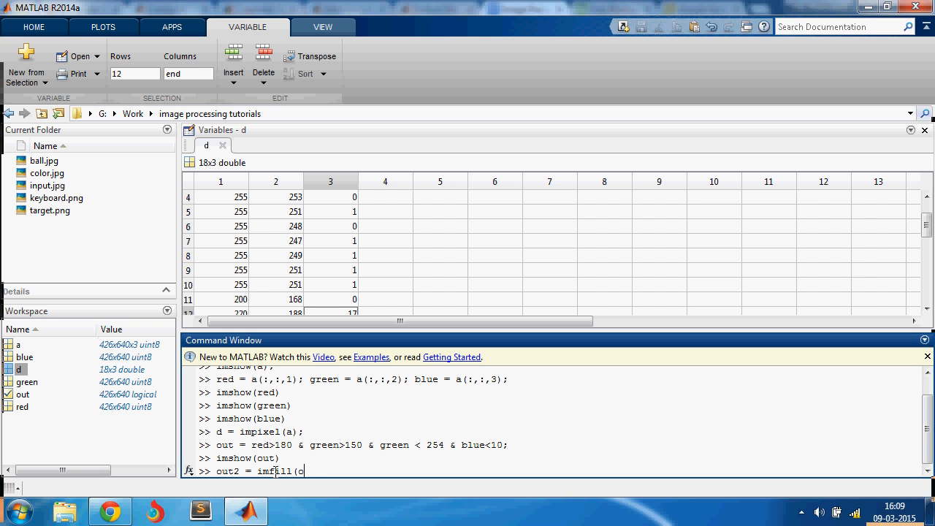
text(ut,'hles)
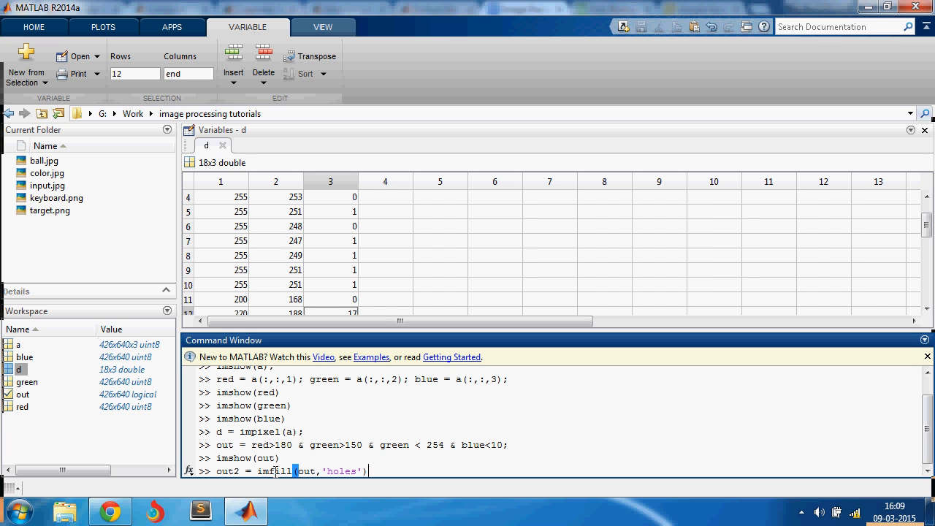
key(Return)
text(imshow(out2))
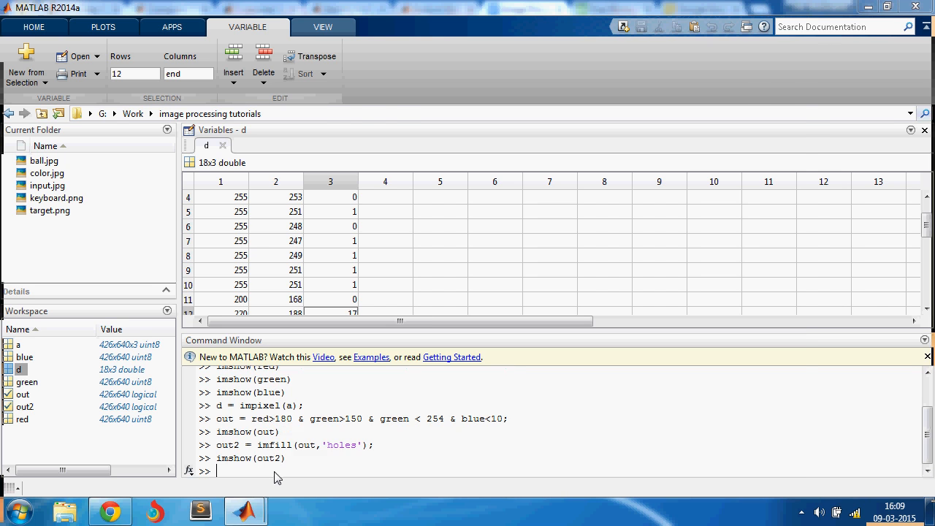
key(Return)
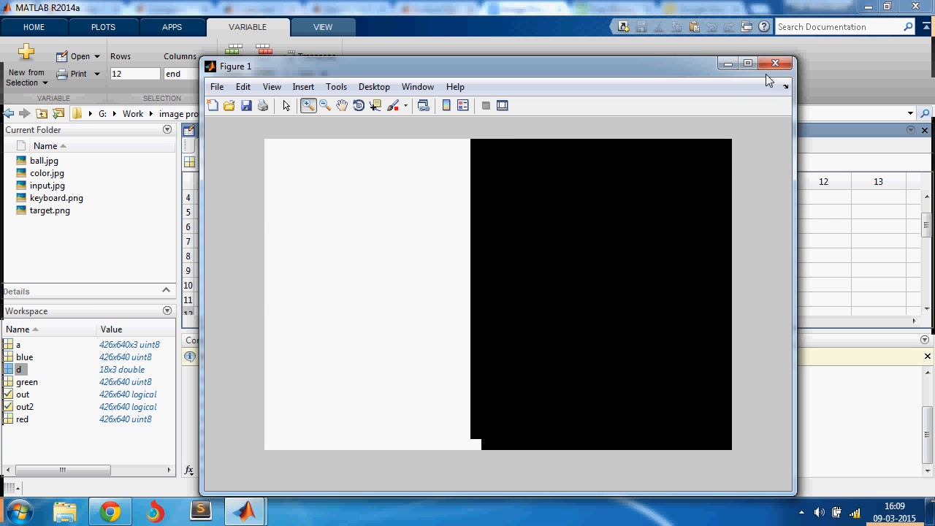
click(774, 63)
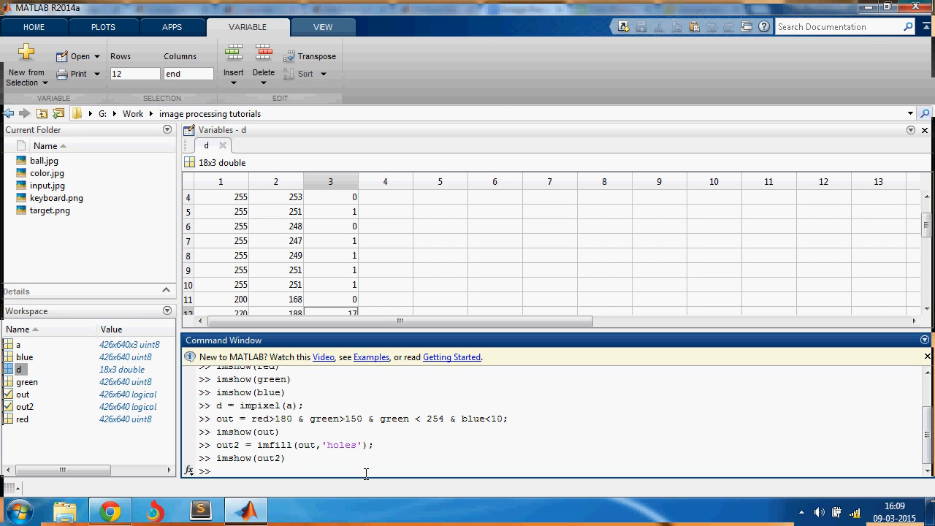
Erode the filled mask with out3 = bwmorph(out2,'erode').
text(o)
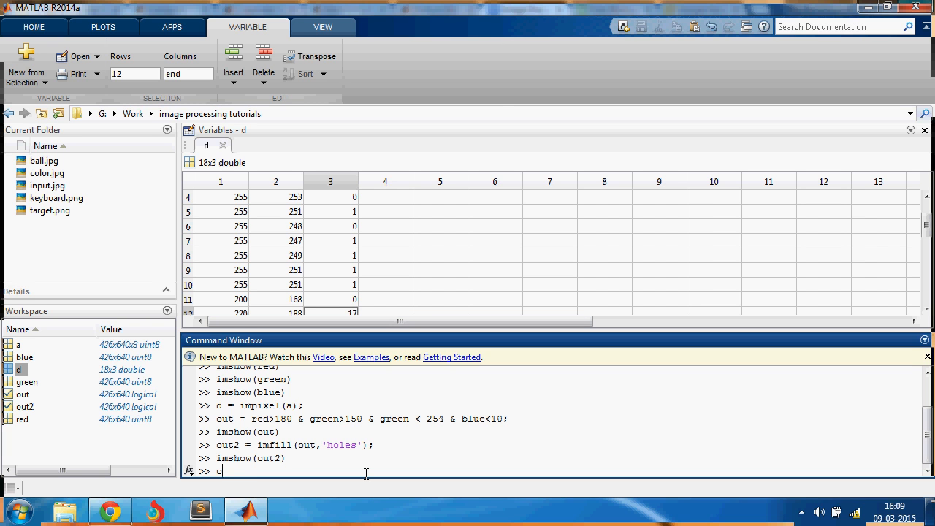
text(ut3 =)
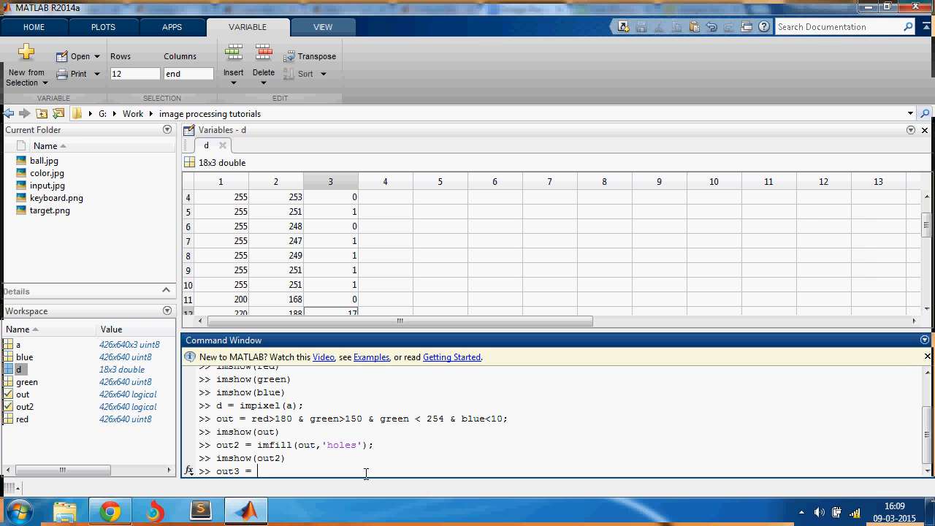
text(bwmorph)
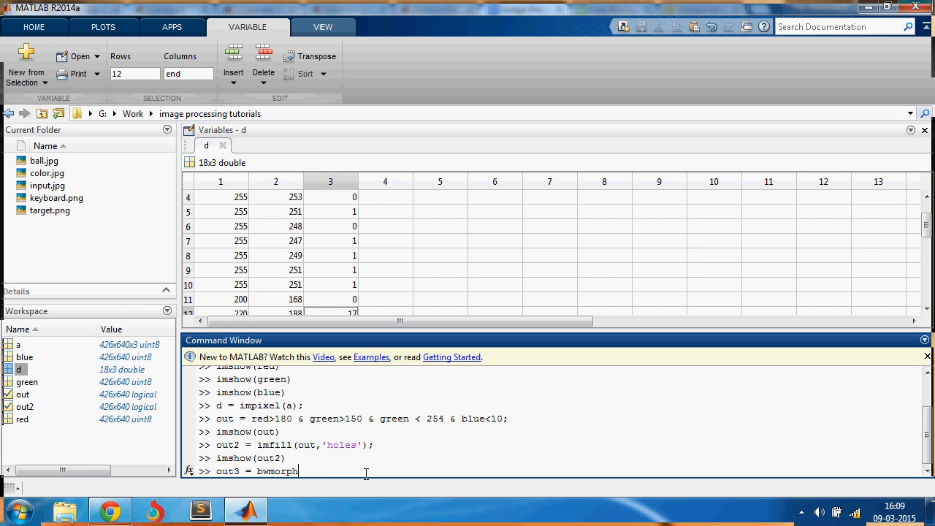
text((ou)
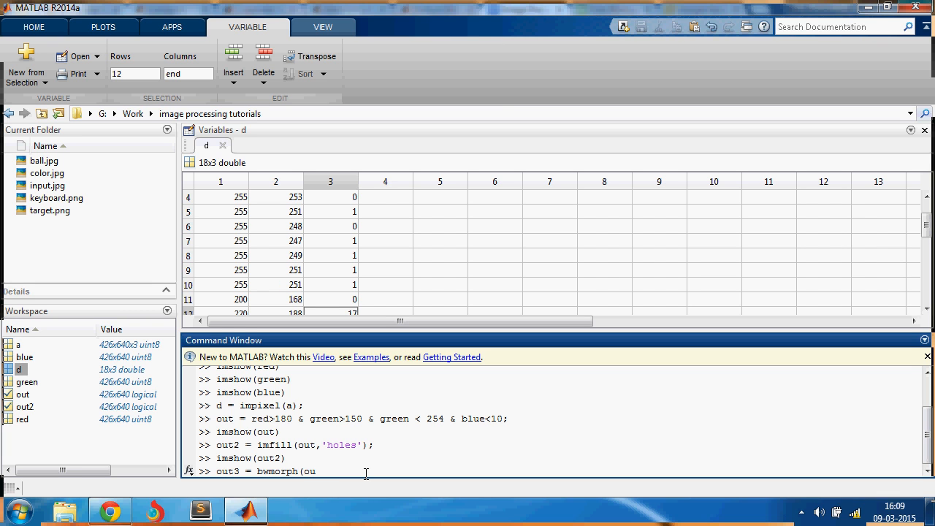
text(t)
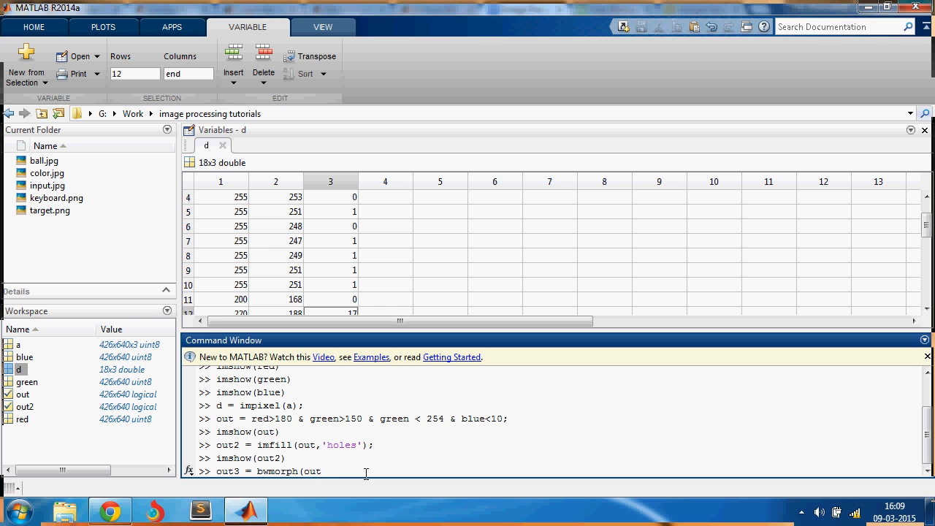
text(2,'erode)
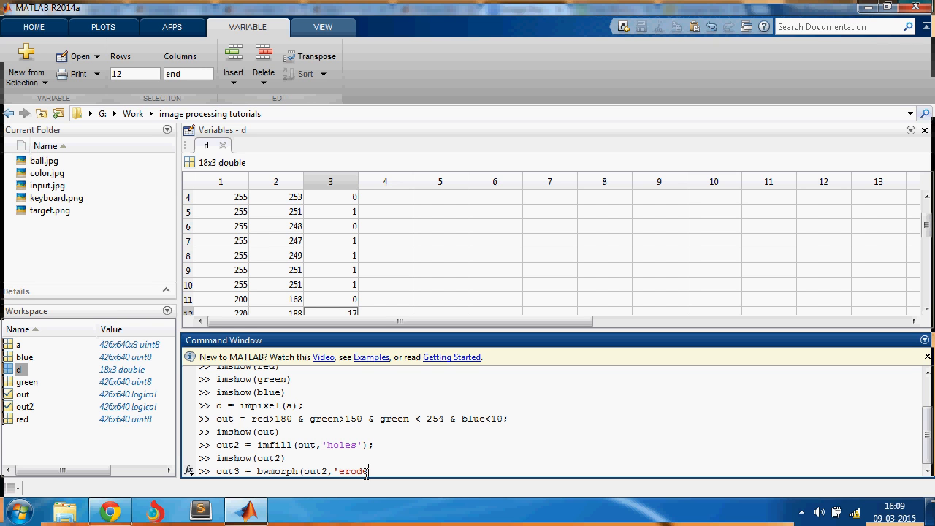
key(Return)
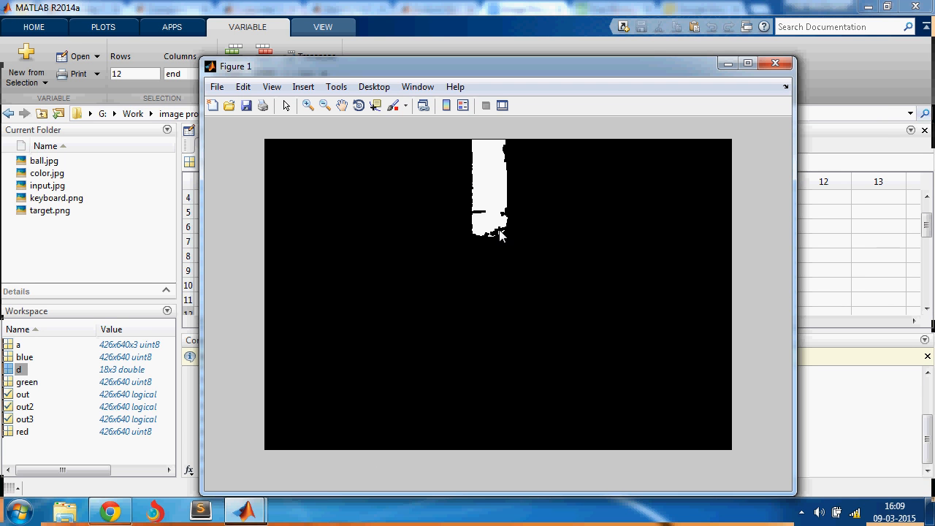
mouse_move(511, 158)
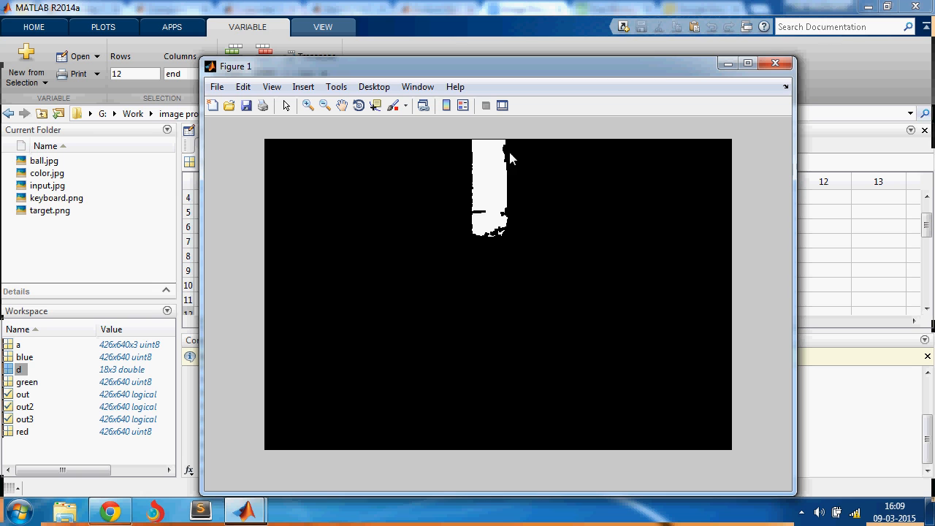
mouse_move(511, 236)
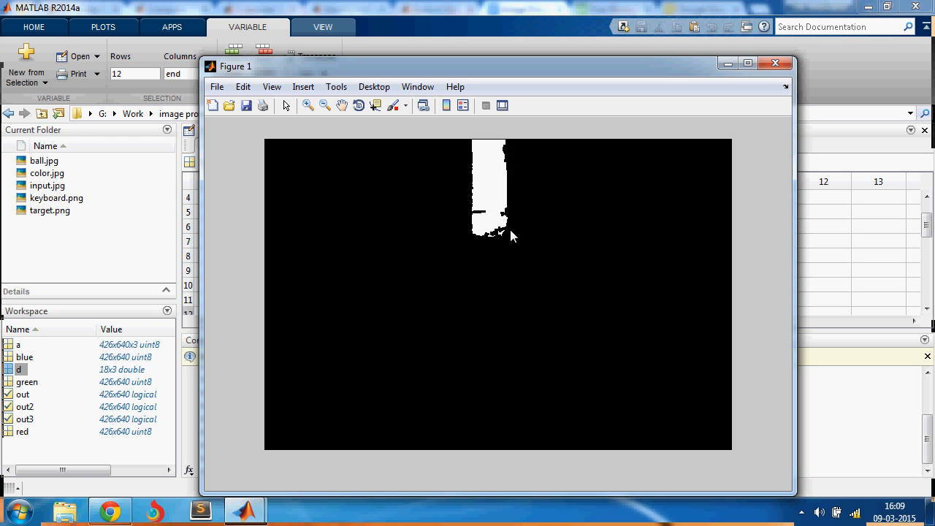
mouse_move(478, 253)
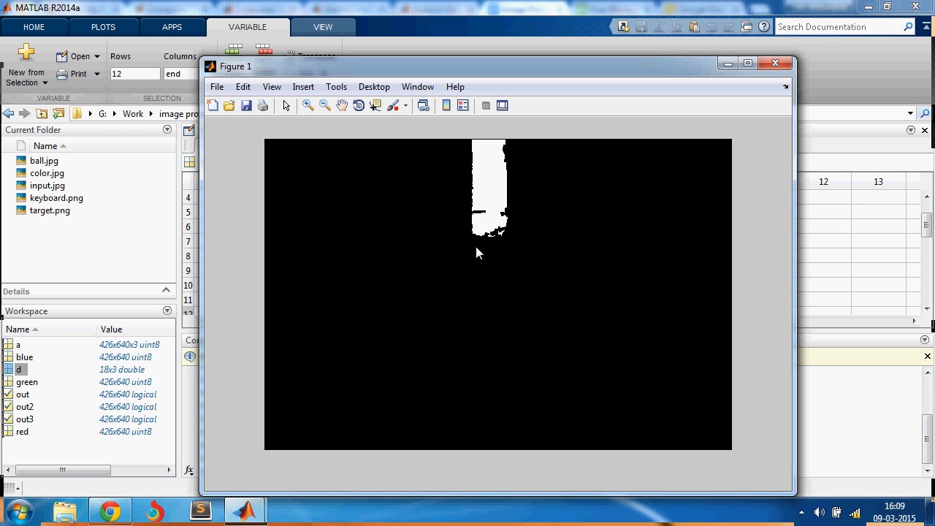
mouse_move(318, 102)
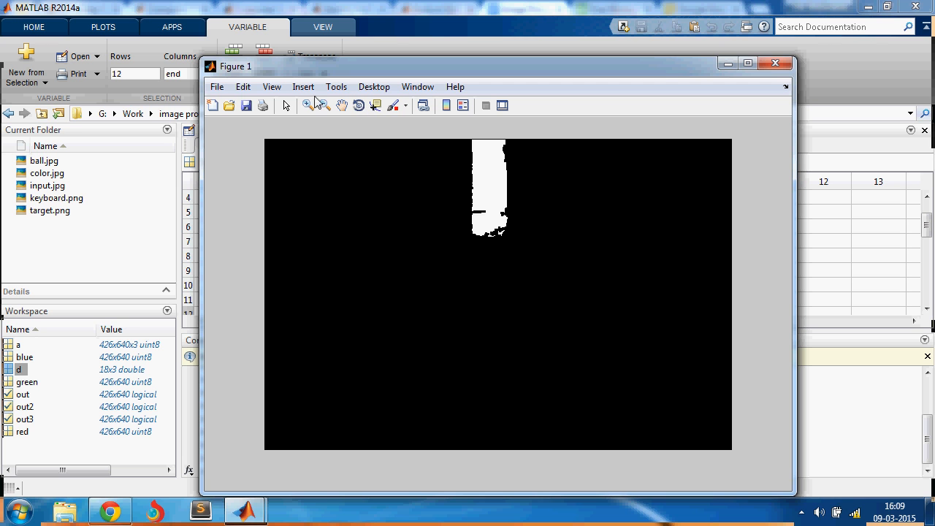
Zoom in on the eroded mask around the chalk block's ragged bottom edge.
click(308, 105)
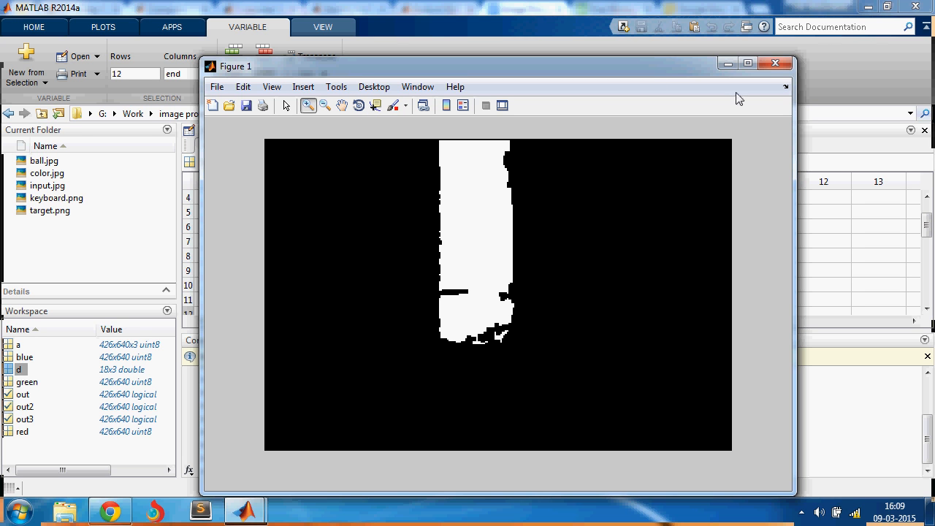
click(774, 63)
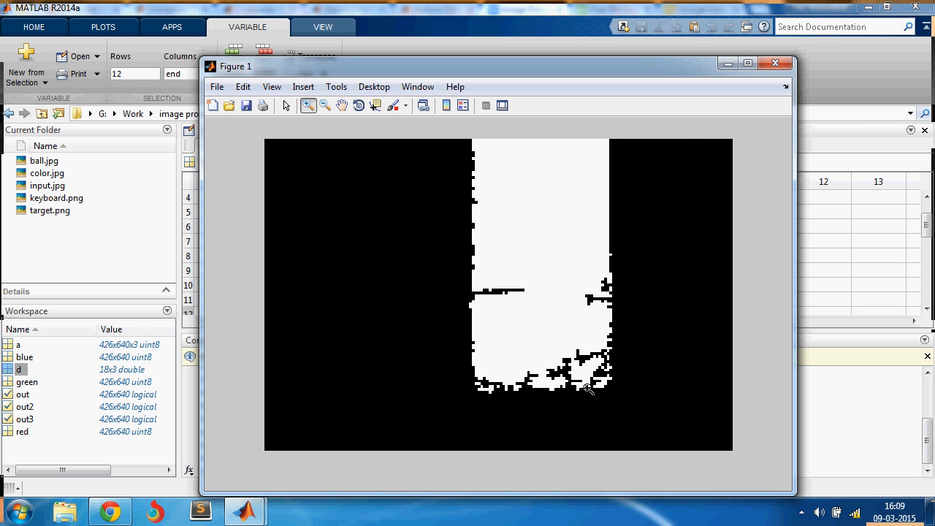
click(774, 63)
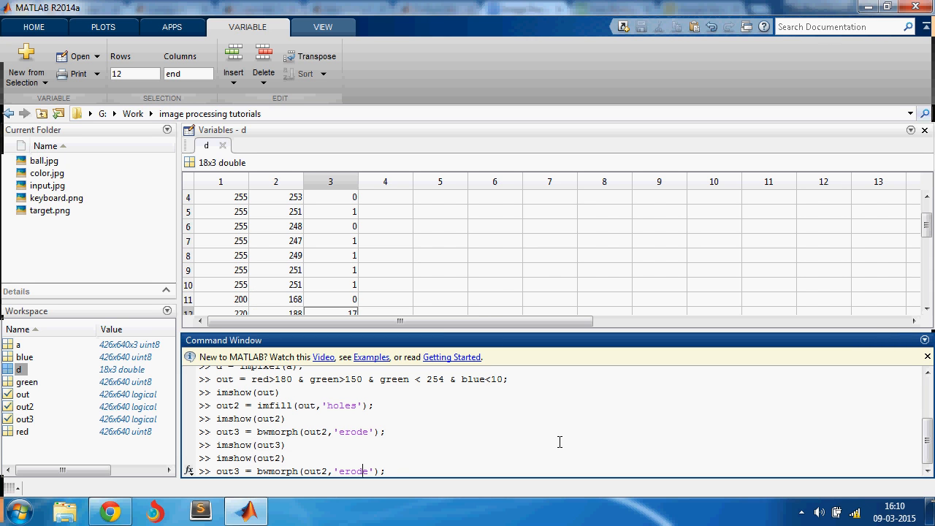
Edit the recalled command to out3 = bwmorph(out2,'dilate',1) and run it.
key(Backspace)
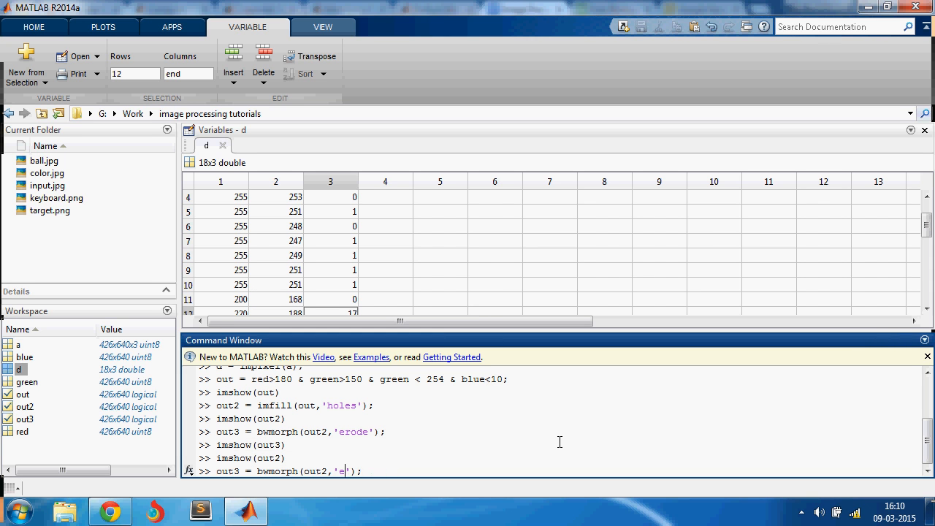
text(ilat)
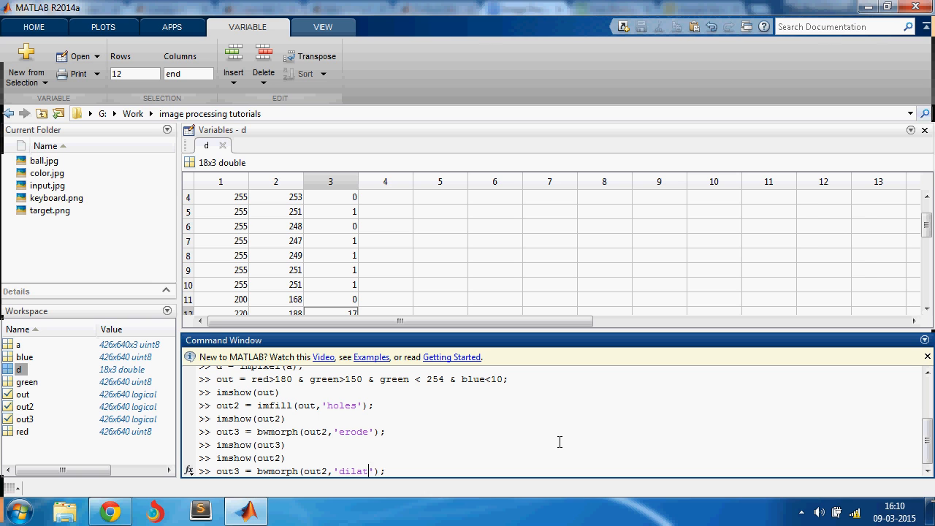
text(e)
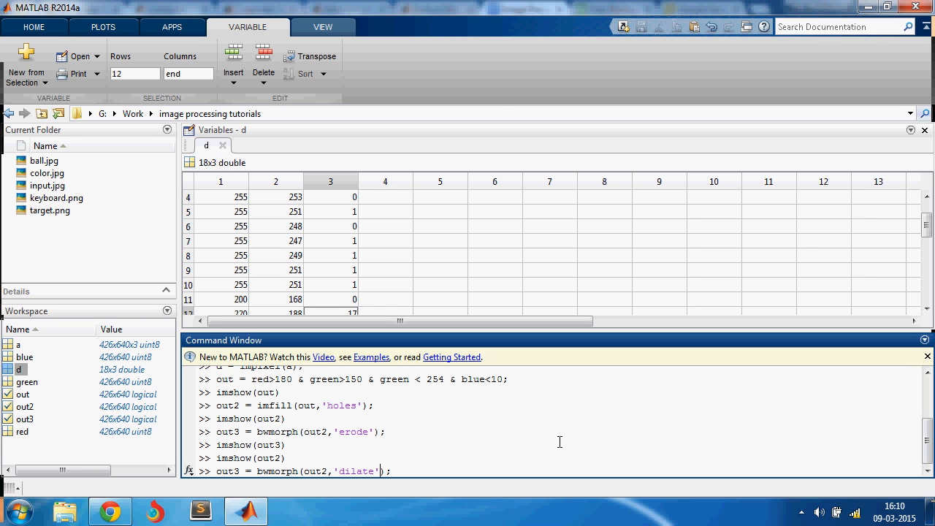
text(,1)
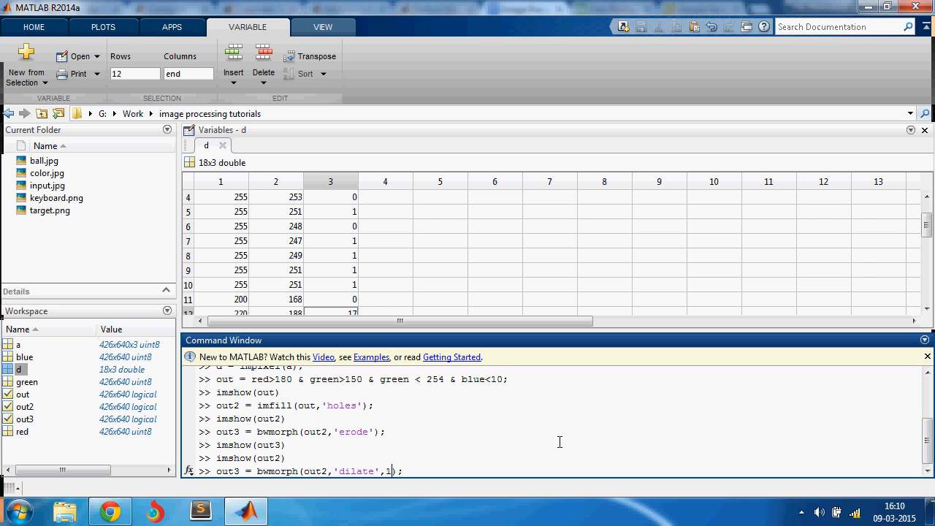
key(Backspace)
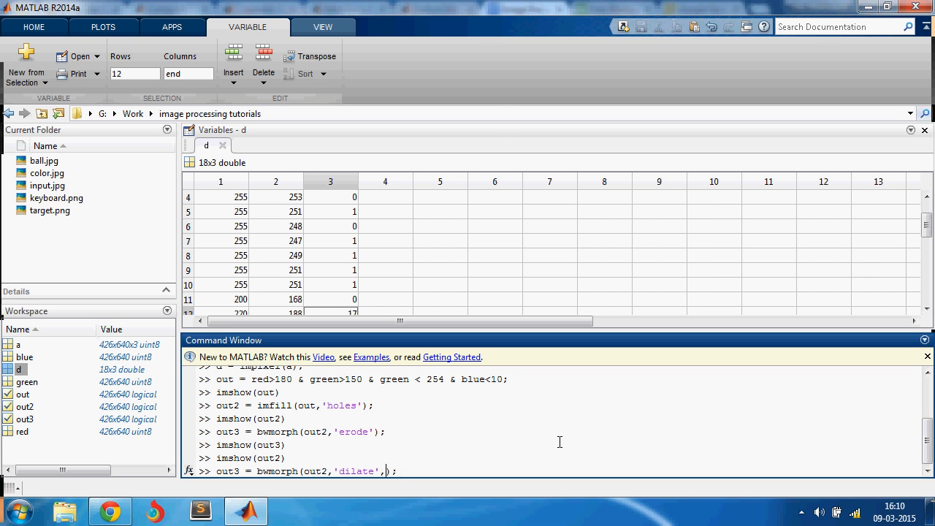
key(BackSpace)
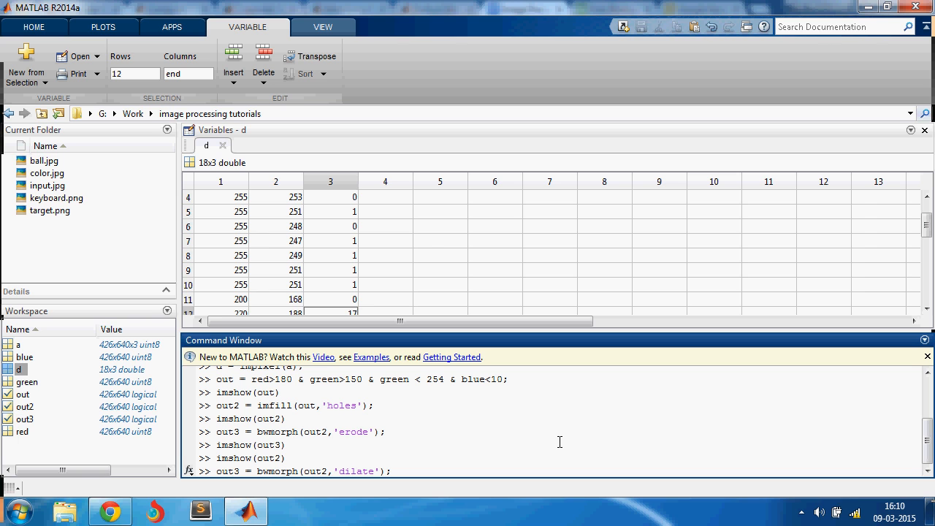
text(,1)
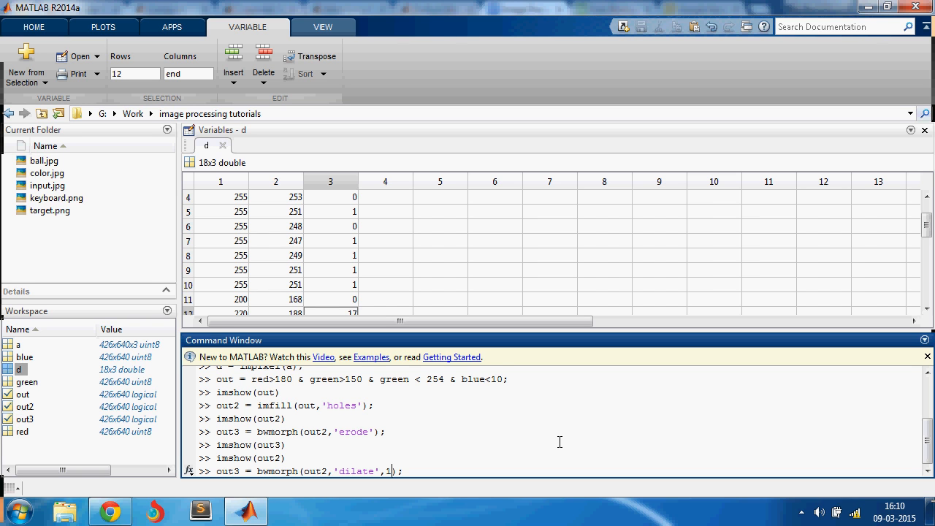
key(Return)
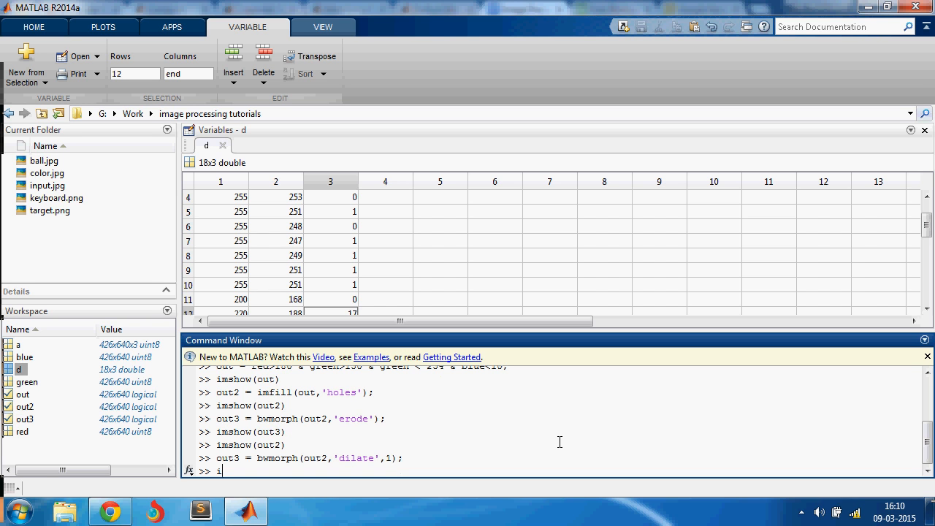
Show the dilated mask out3 with imshow(out3), then close its figure.
text(mshow(out3)
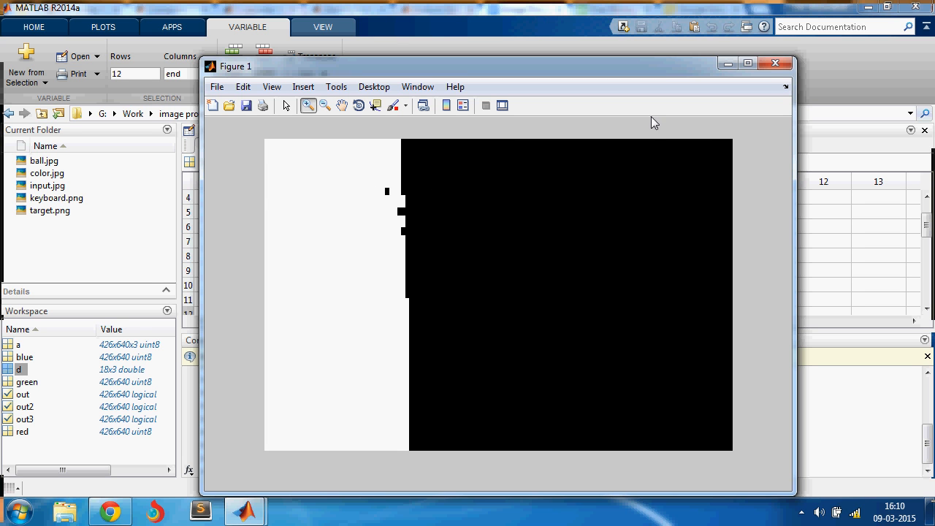
click(775, 62)
text(out4 = imfill()
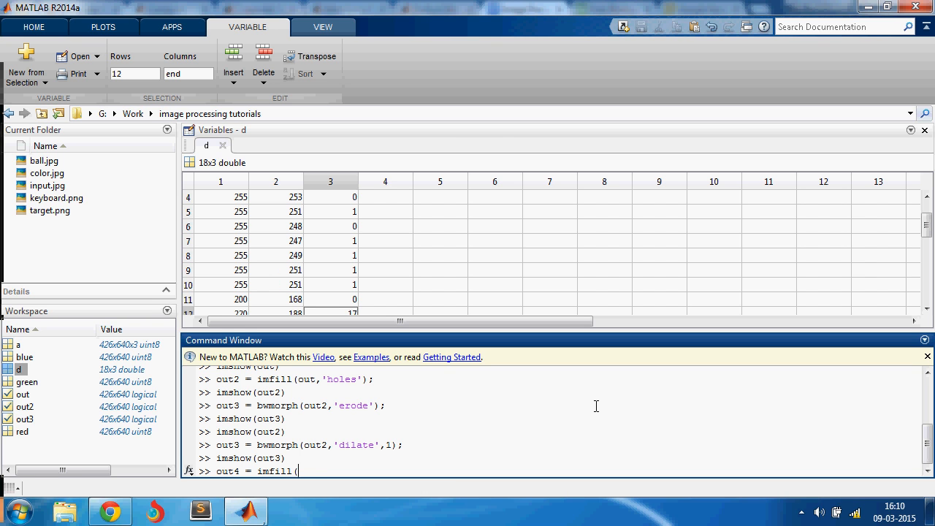
Fill holes in out3 into out4, view it zoomed in, then close the figure.
text(out3,'holes');)
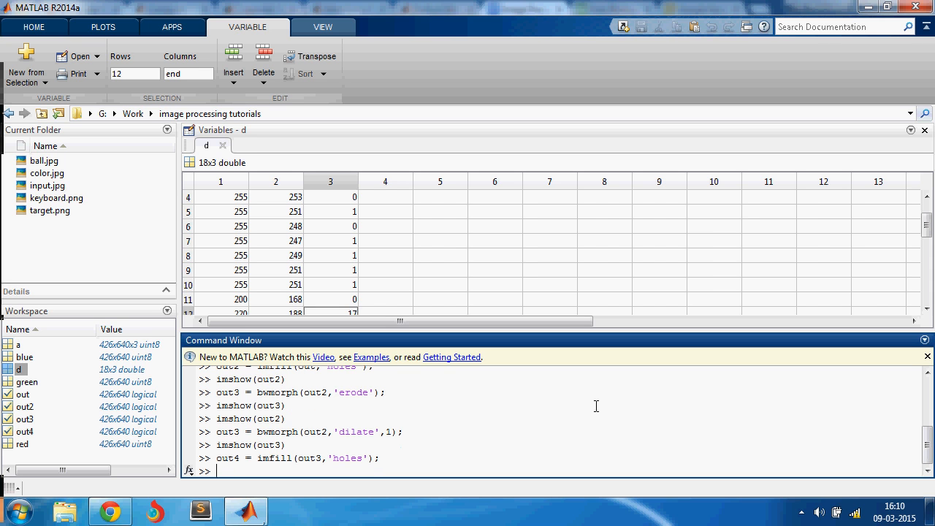
text(imshow(out)
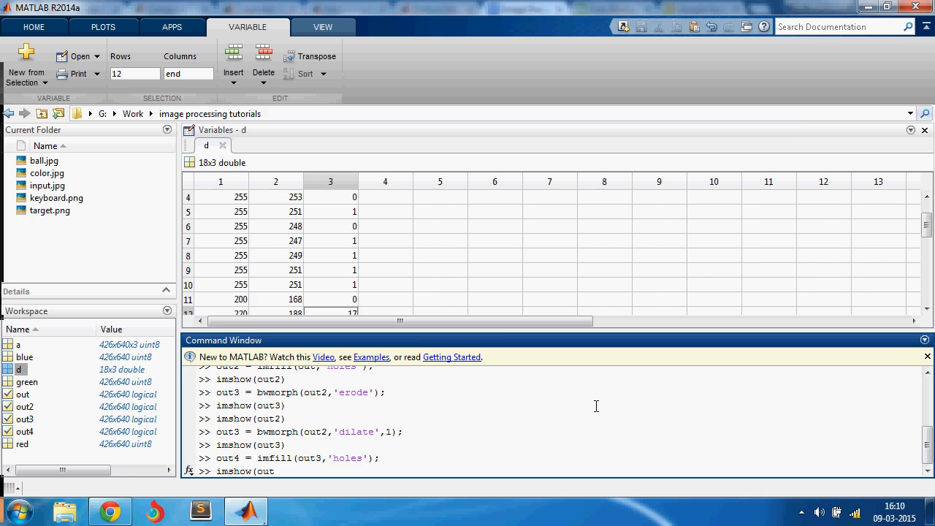
key(Return)
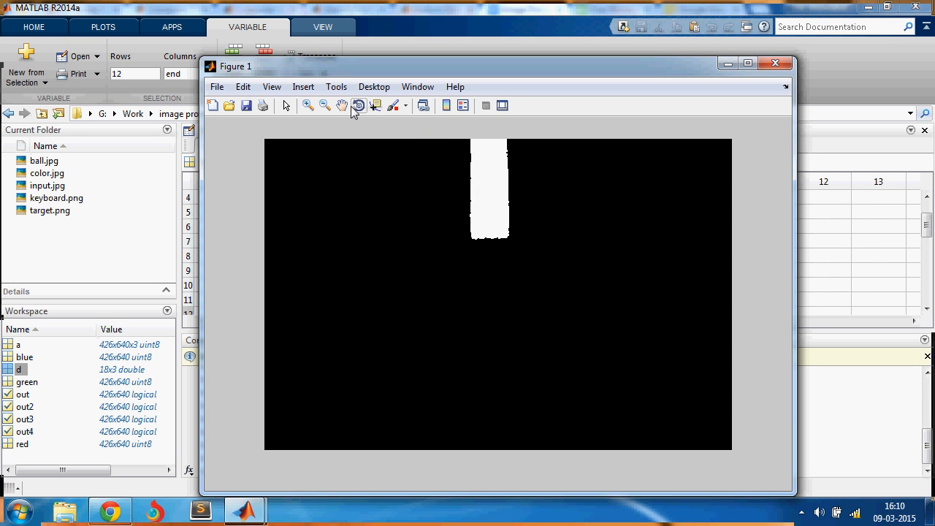
click(308, 105)
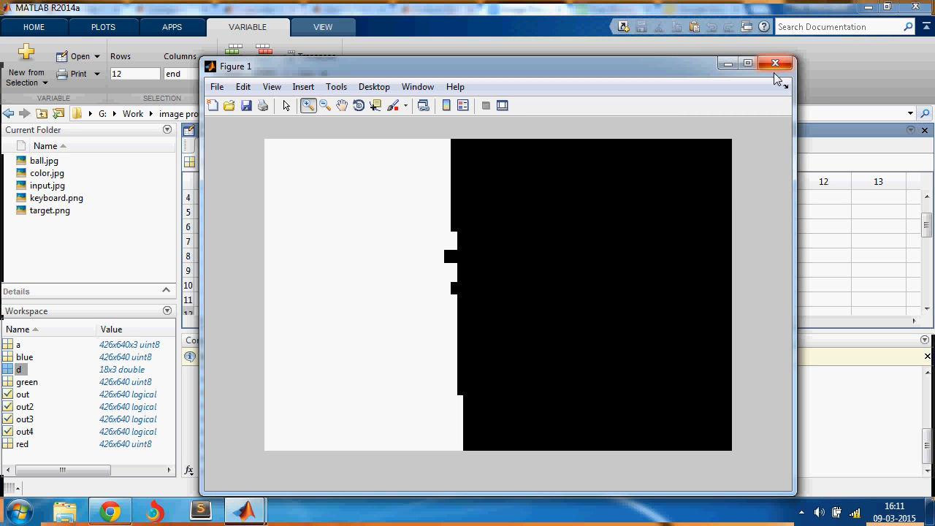
click(774, 63)
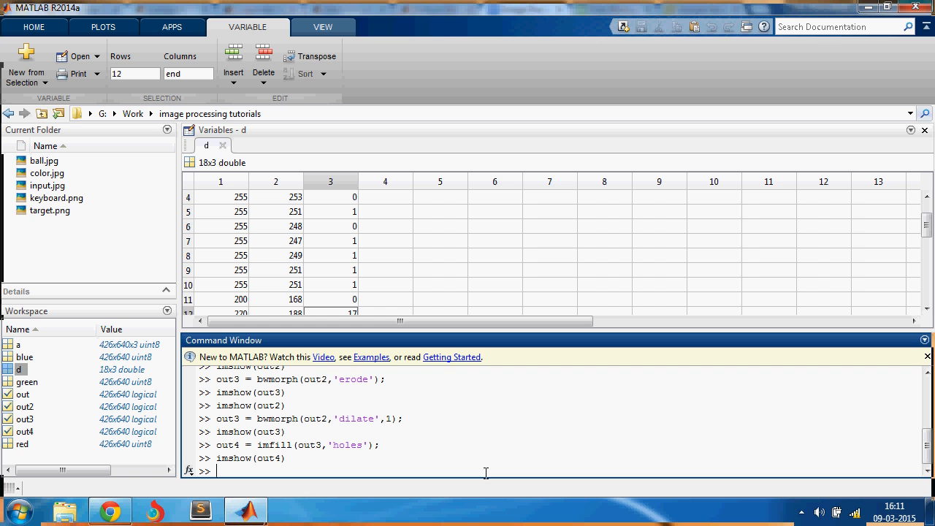
mouse_move(859, 86)
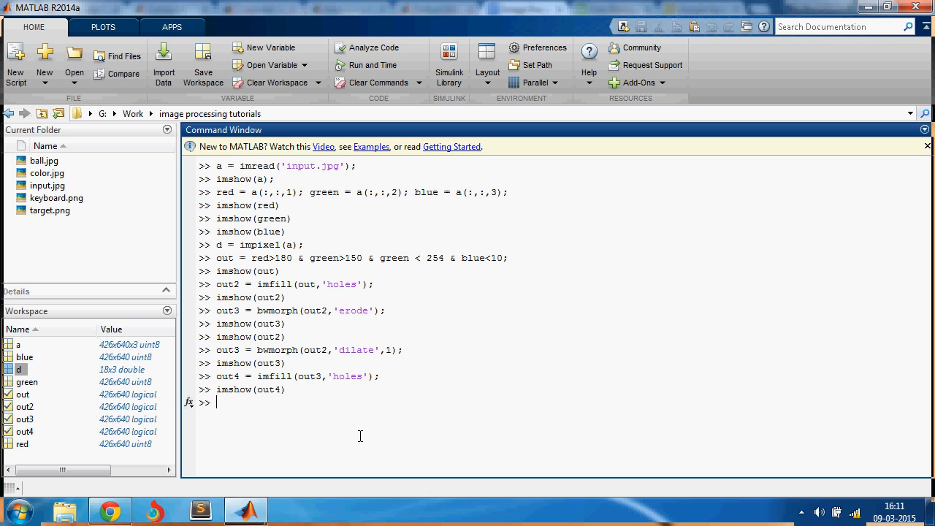
Clear the Command Window with clc.
click(378, 83)
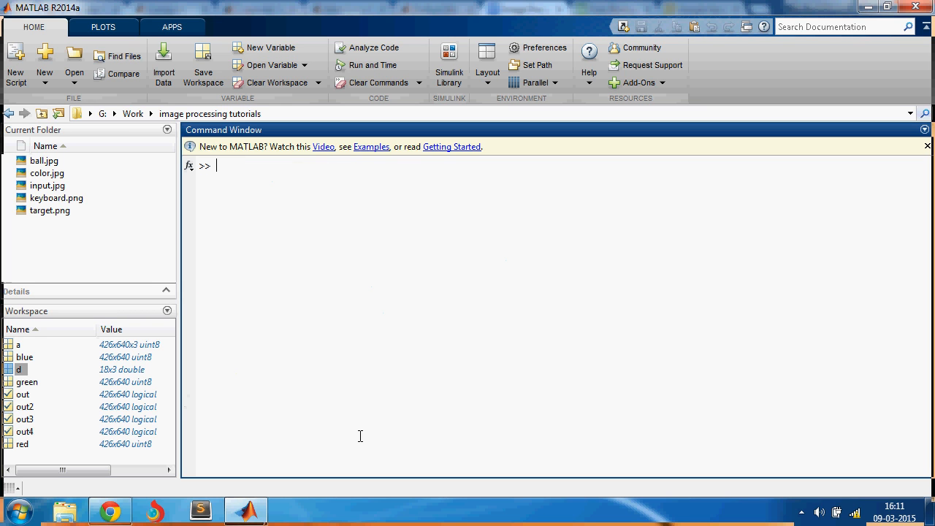
text(clc)
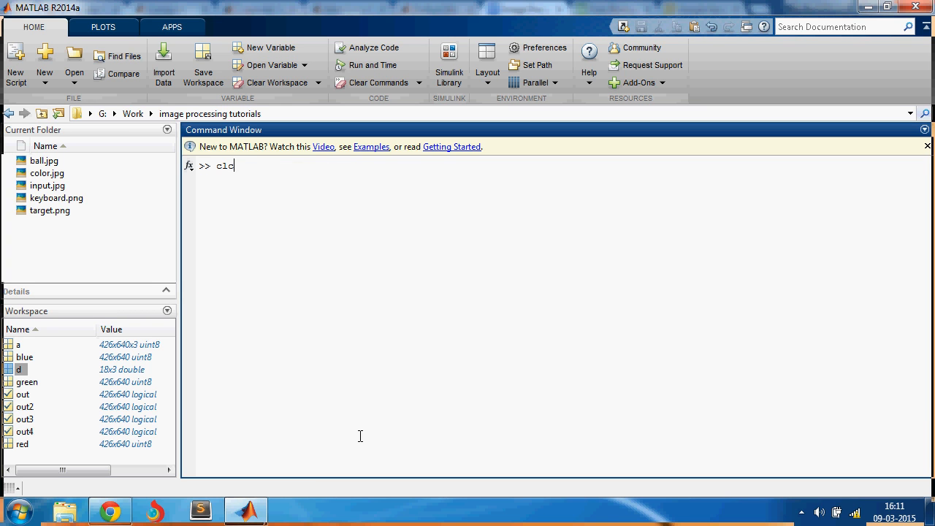
key(Return)
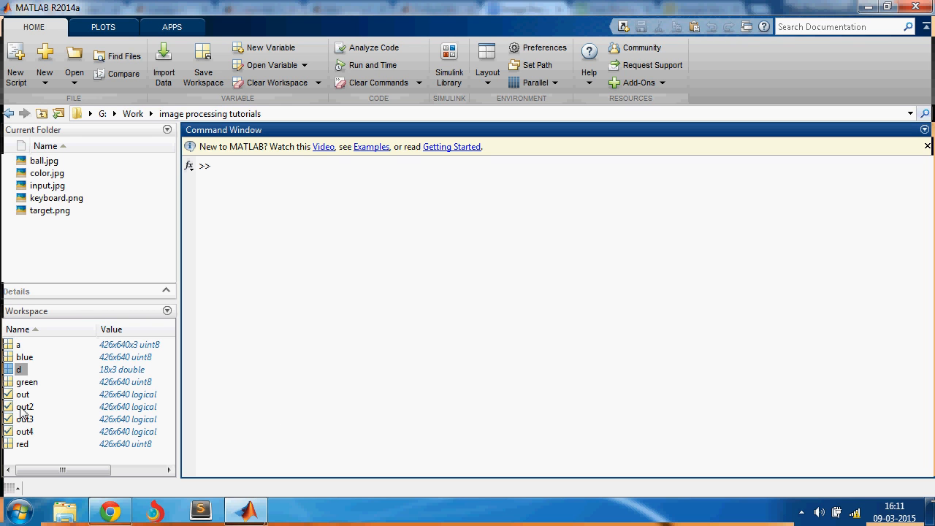
Compute stats = regionprops(out4), giving Area 7044, its centroid and bounding box.
click(366, 229)
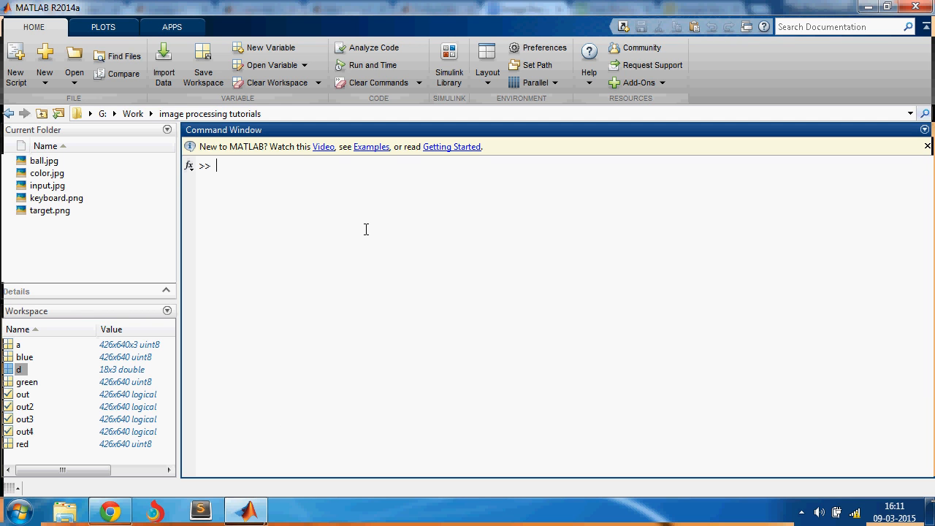
text(stats =)
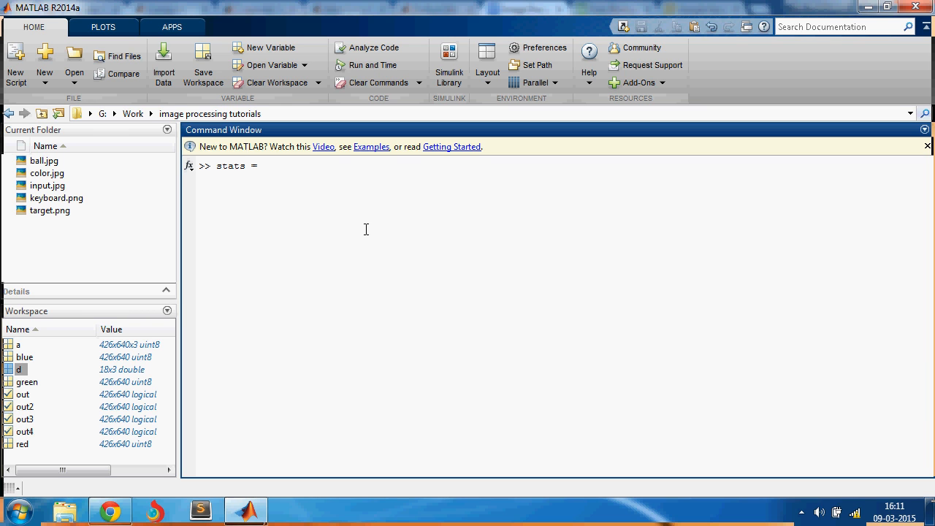
text(regionprops)
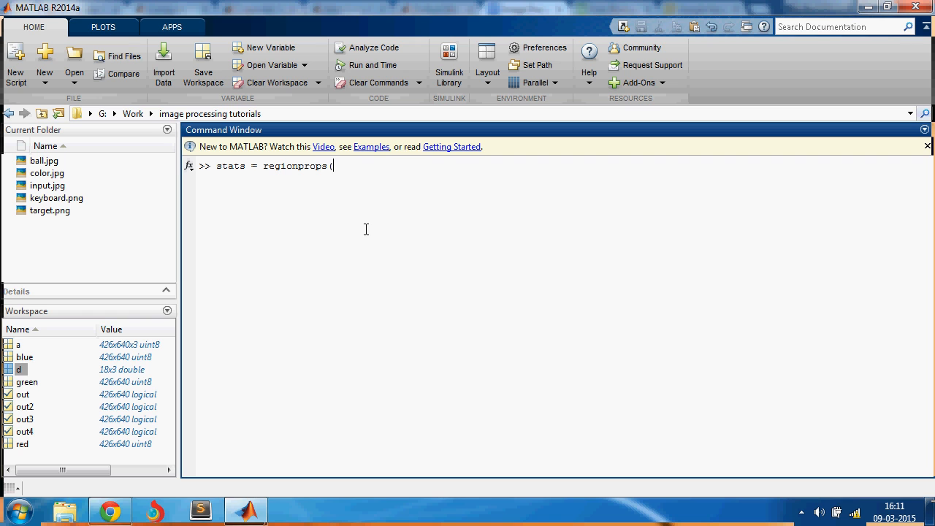
text(()
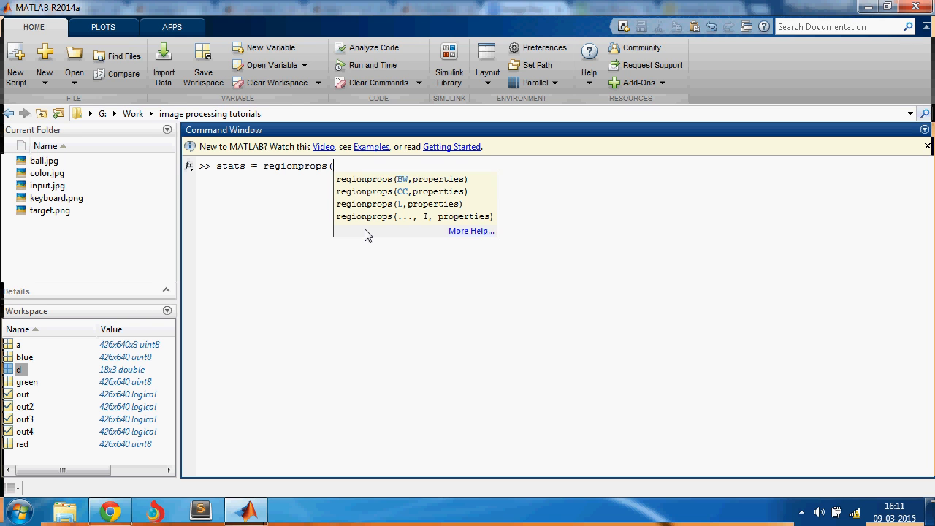
text(out4))
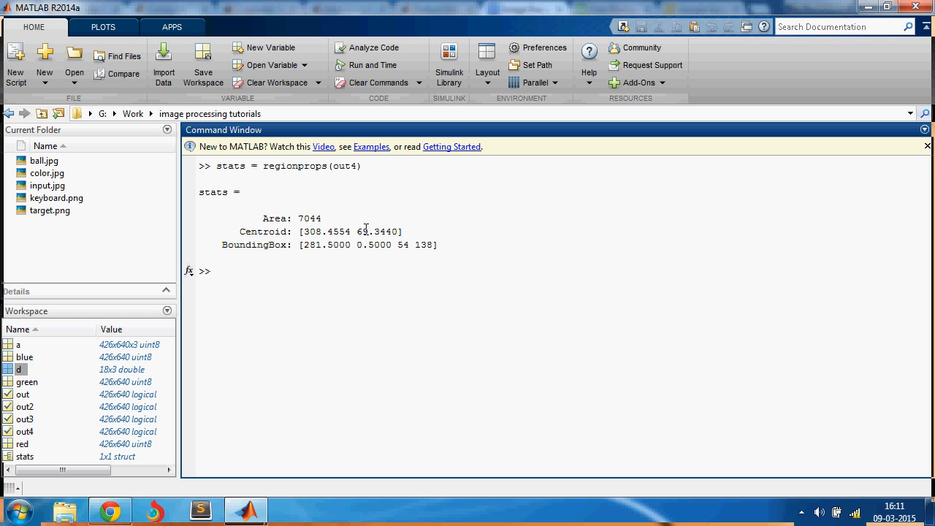
mouse_move(276, 222)
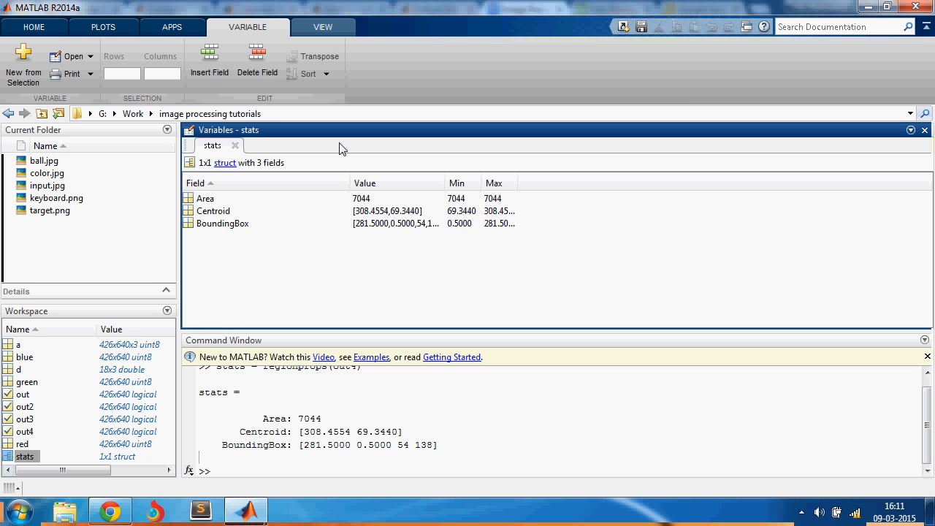
Open stats in the Variables editor to inspect Area, Centroid and BoundingBox.
click(213, 210)
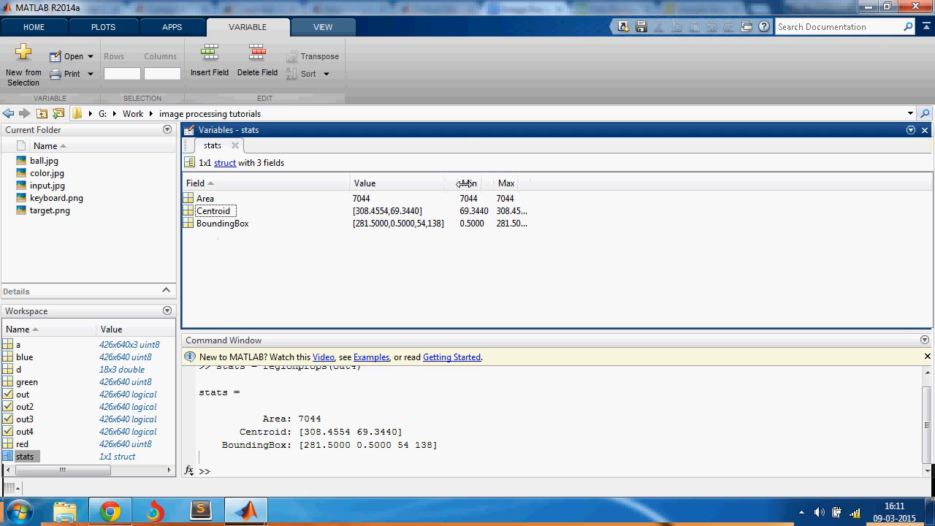
text(im)
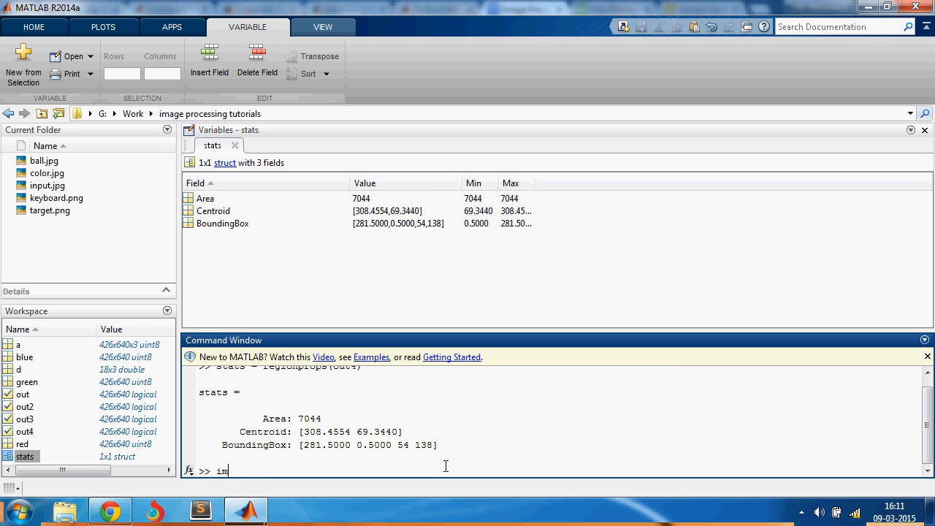
text(mshow(out4)
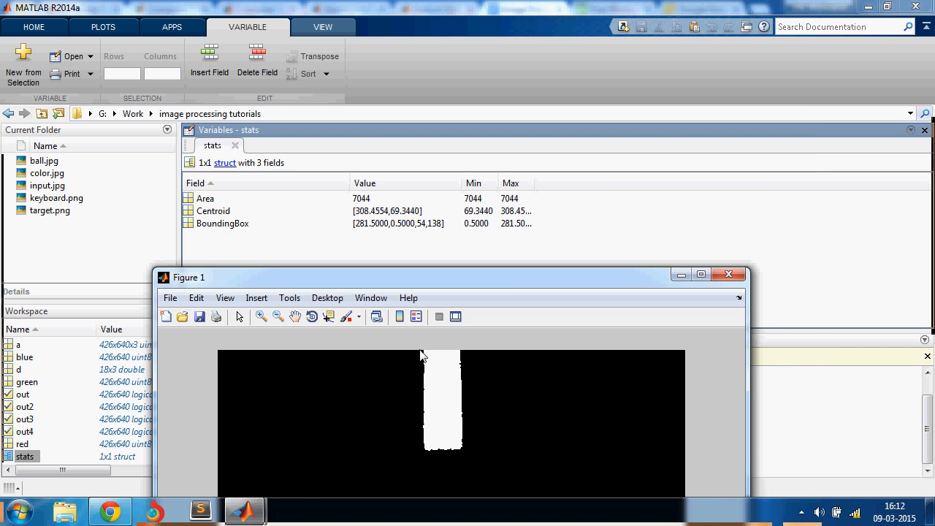
mouse_move(471, 456)
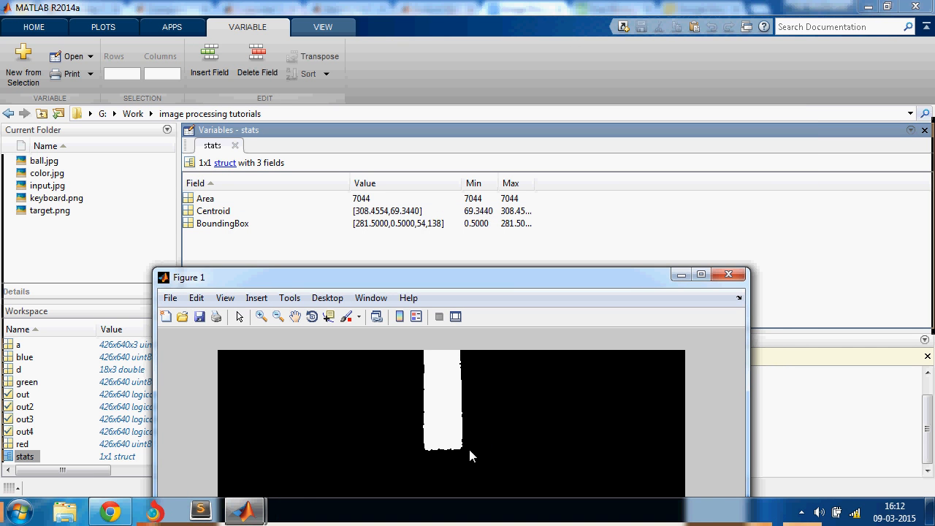
mouse_move(420, 357)
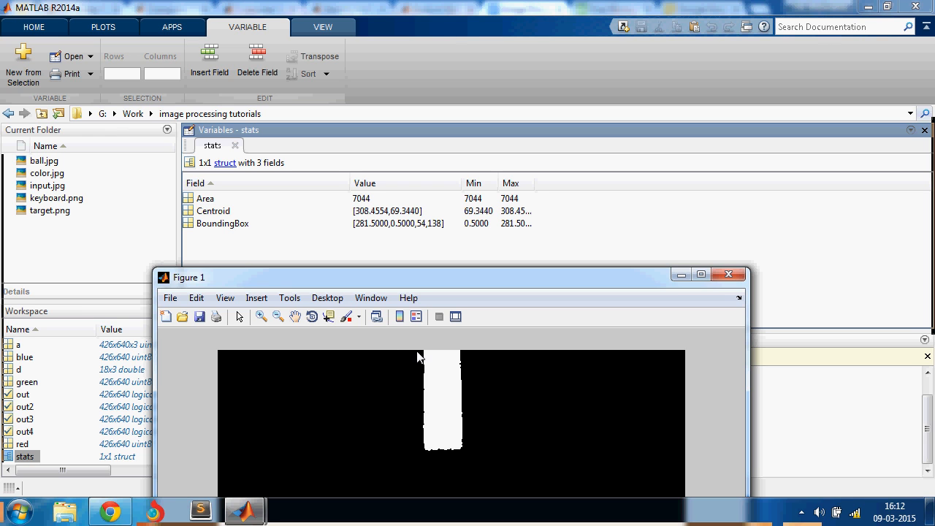
mouse_move(438, 405)
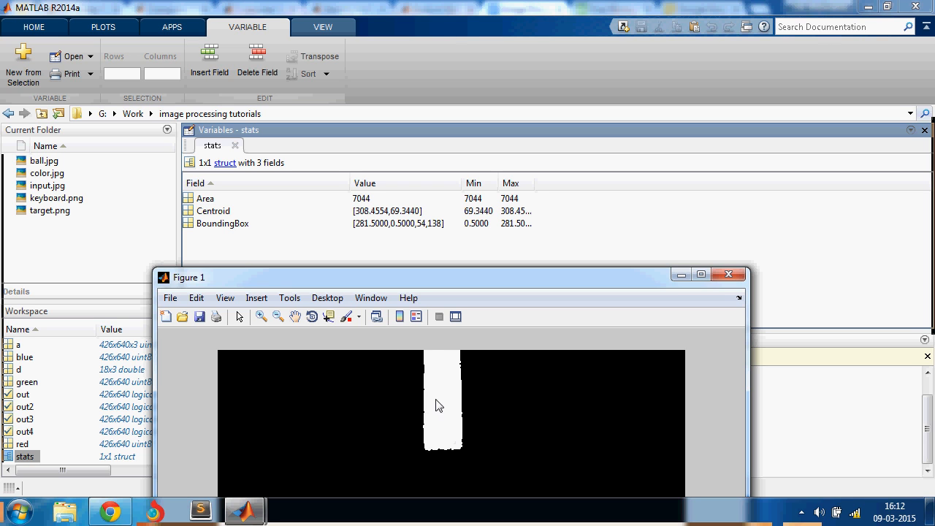
mouse_move(429, 393)
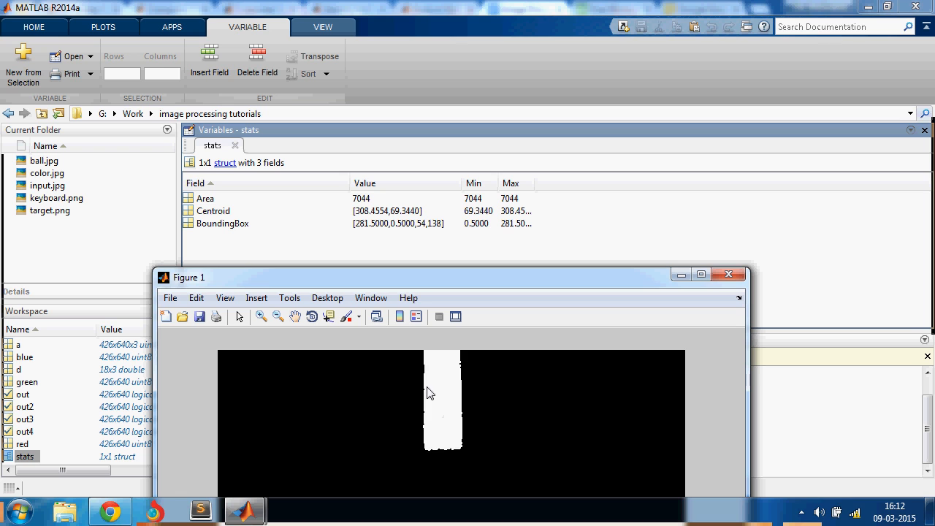
mouse_move(471, 456)
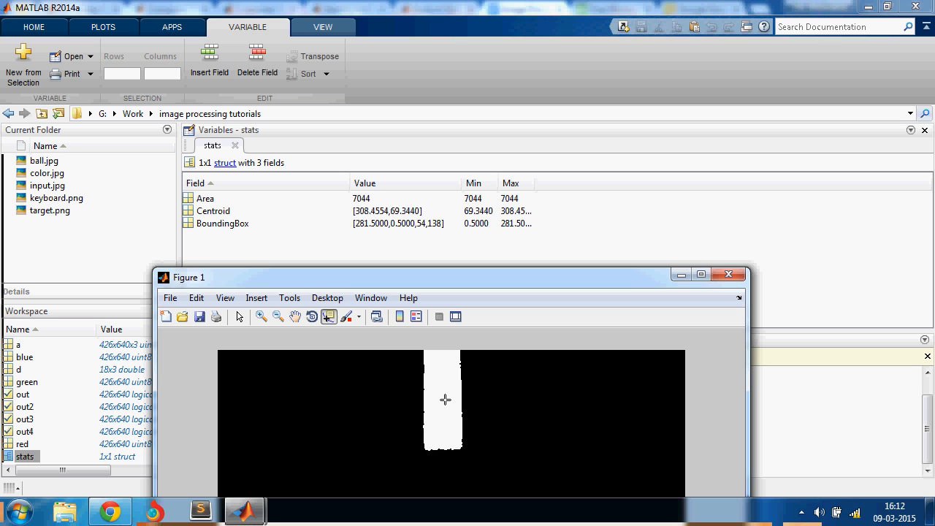
mouse_move(440, 356)
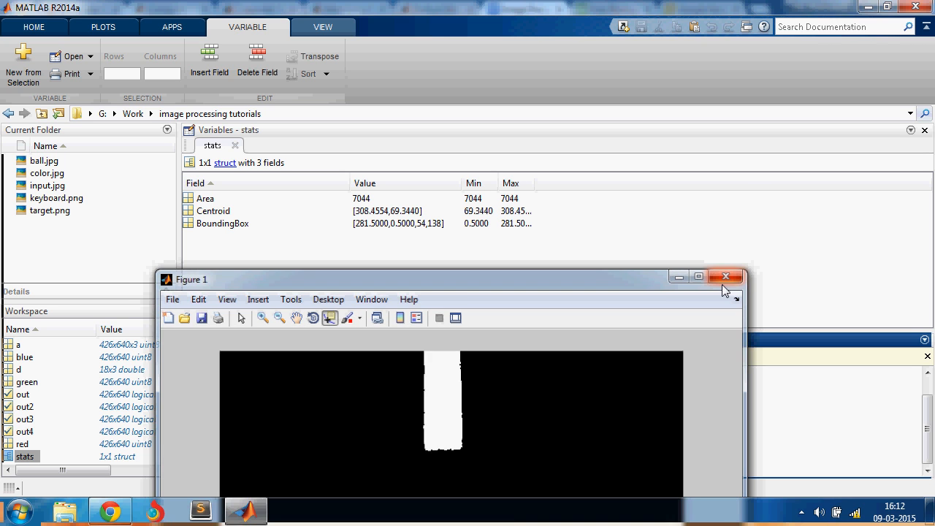
click(725, 276)
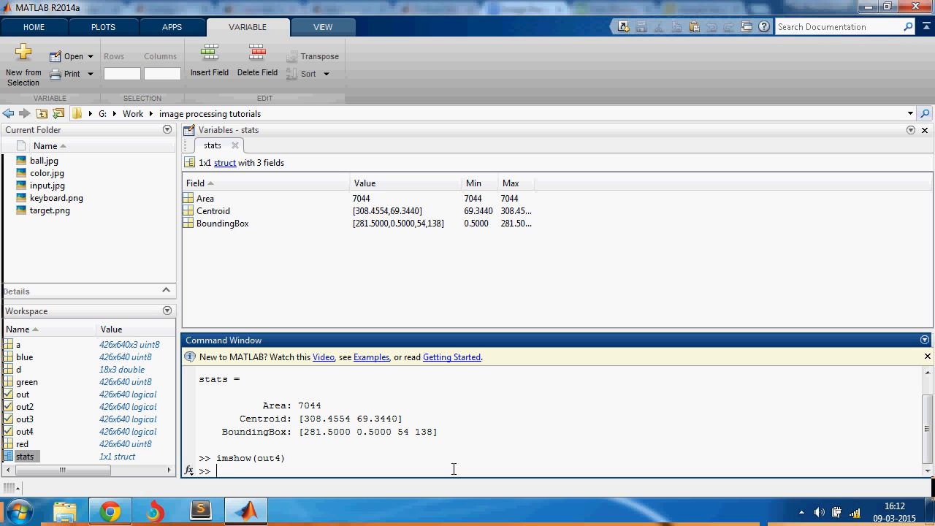
Open the regionprops reference page with doc regionprops and browse its measurement lists.
text(doc)
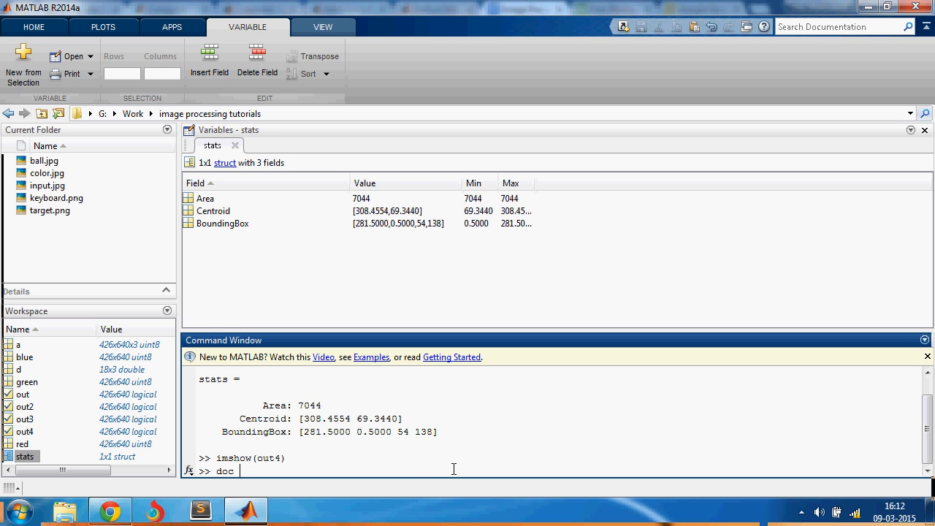
text(regionpr)
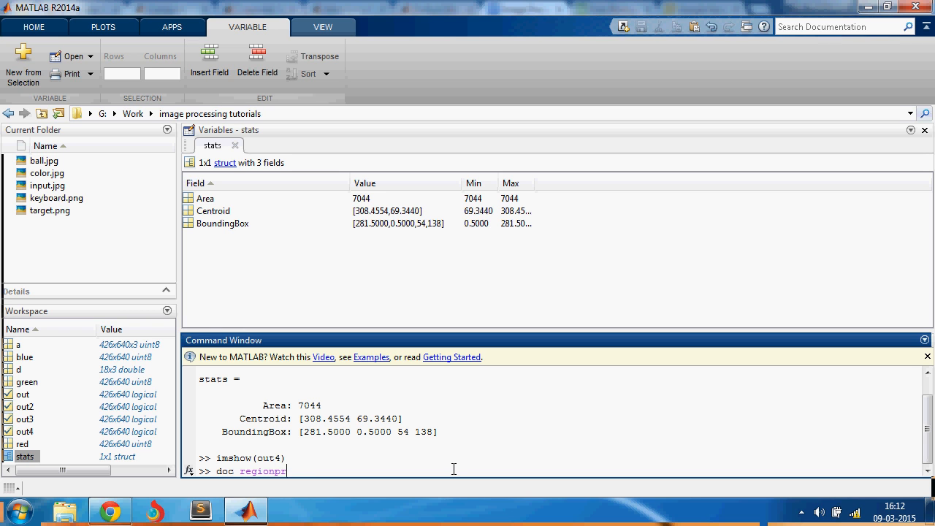
text(ops)
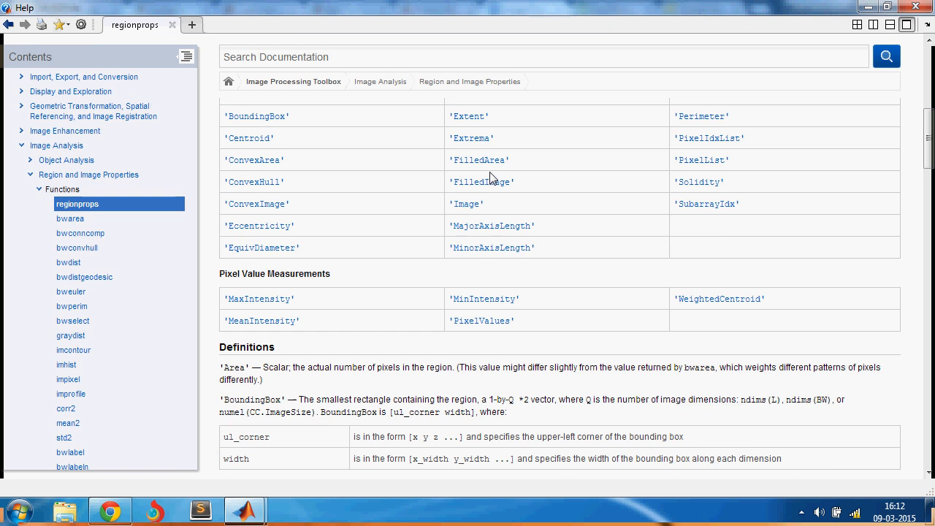
scroll(up, 3)
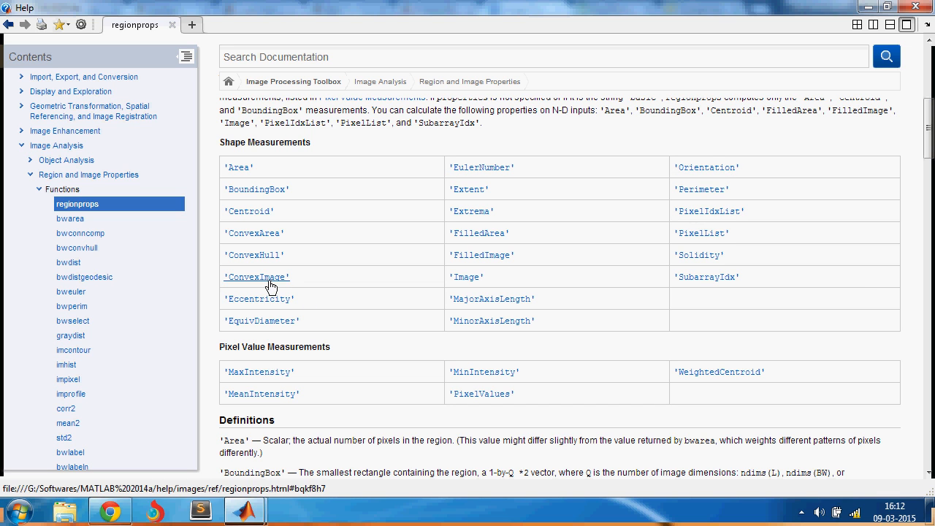
mouse_move(440, 305)
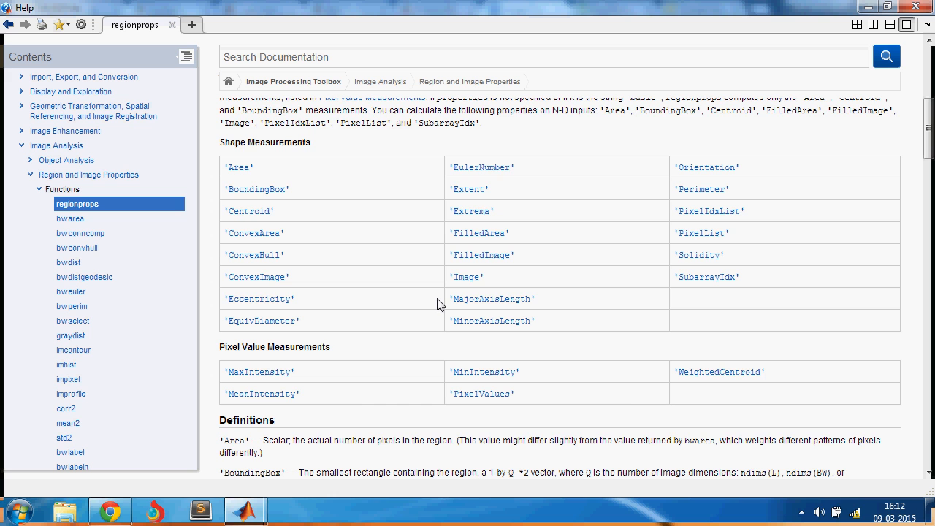
mouse_move(403, 285)
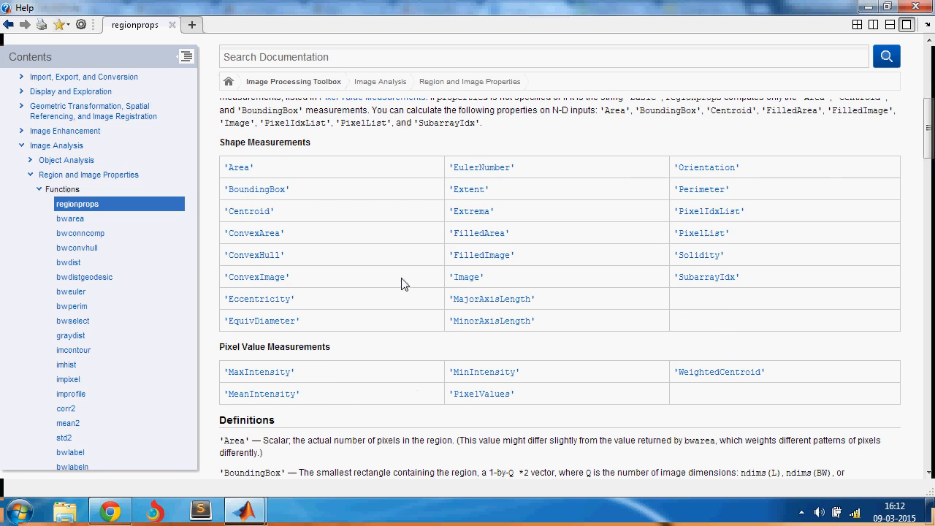
scroll(up, 3)
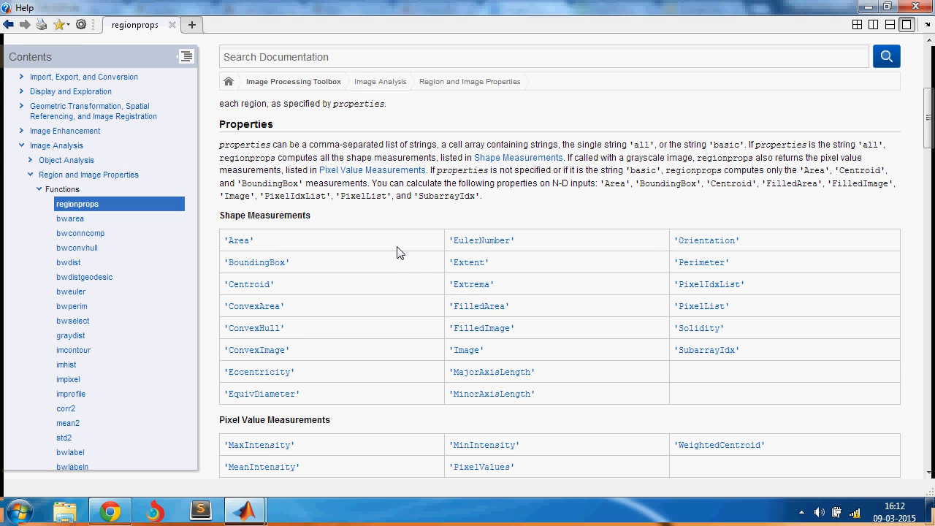
scroll(down, 3)
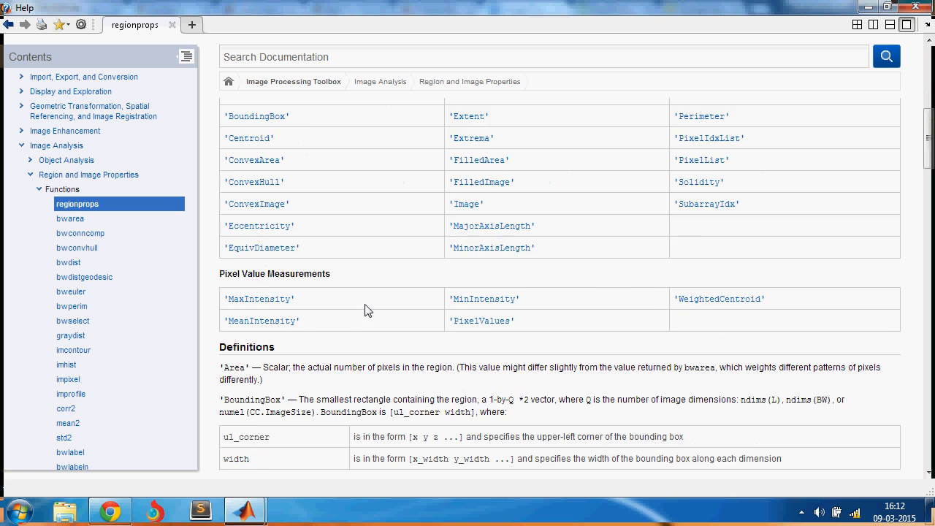
scroll(up, 3)
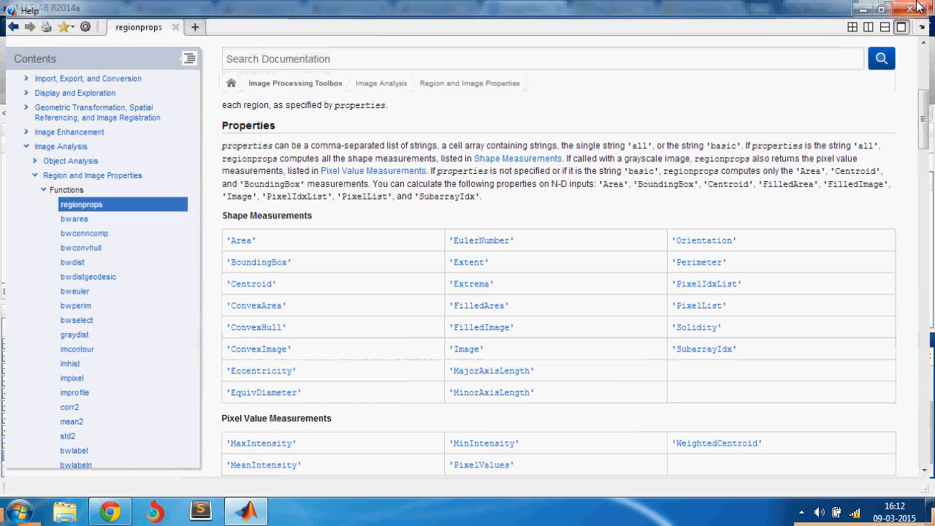